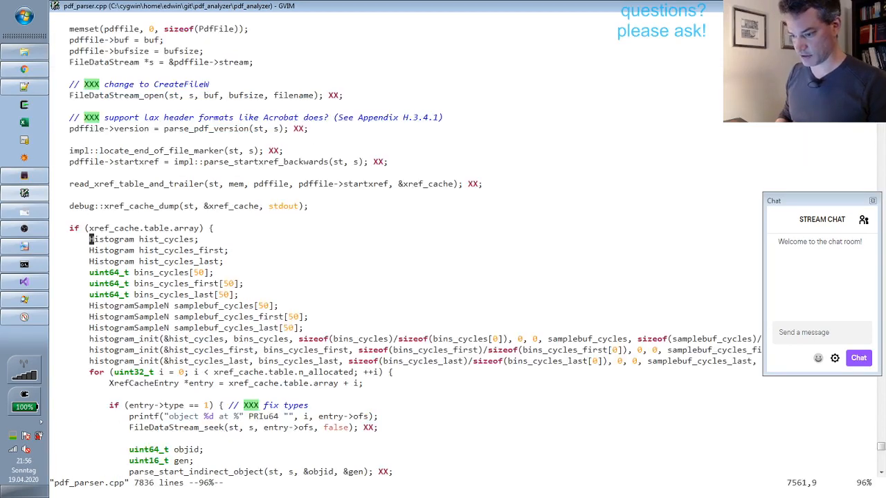
Show the profiling report's call tree and select the jbig2::arithmetic_decode_bitmap row
key(gg)
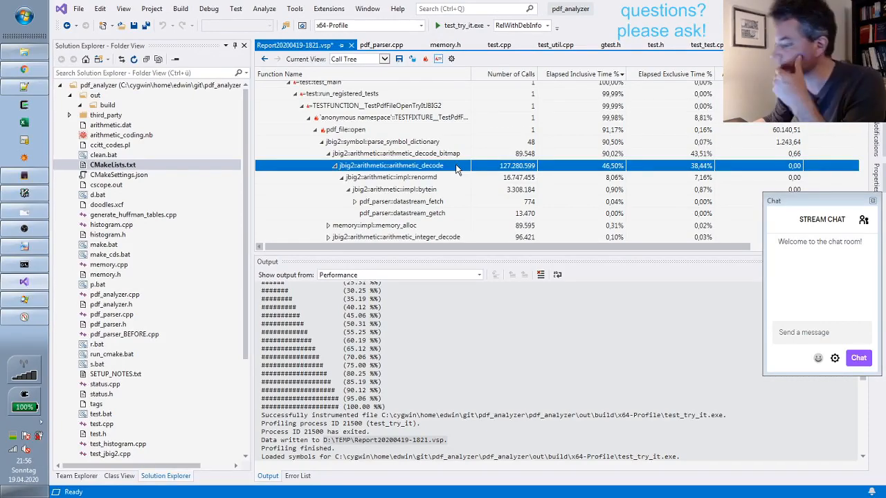
click(394, 152)
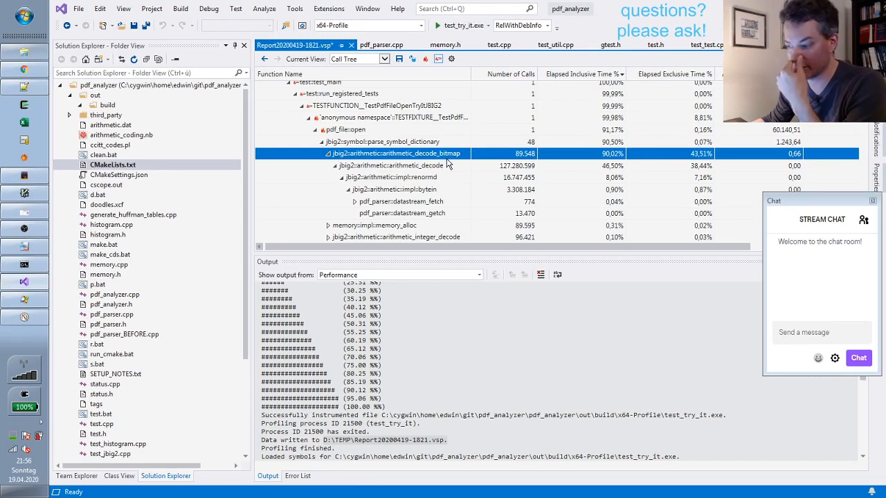
mouse_move(462, 158)
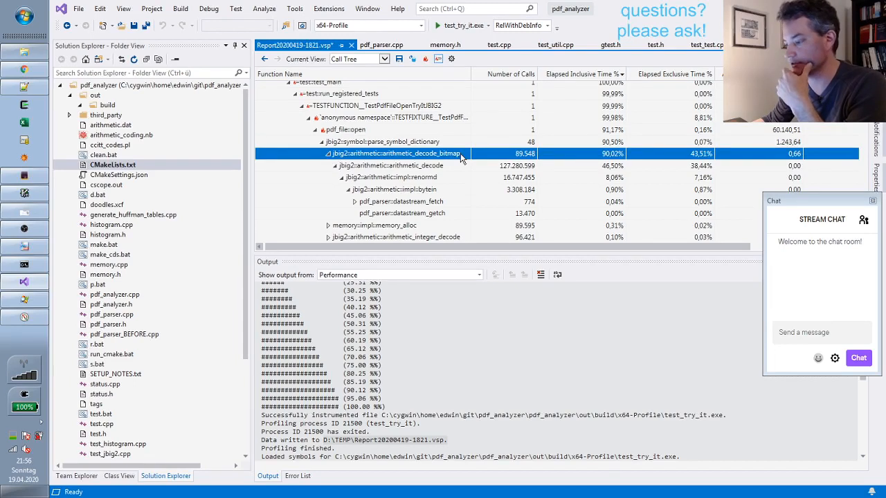
mouse_move(25, 187)
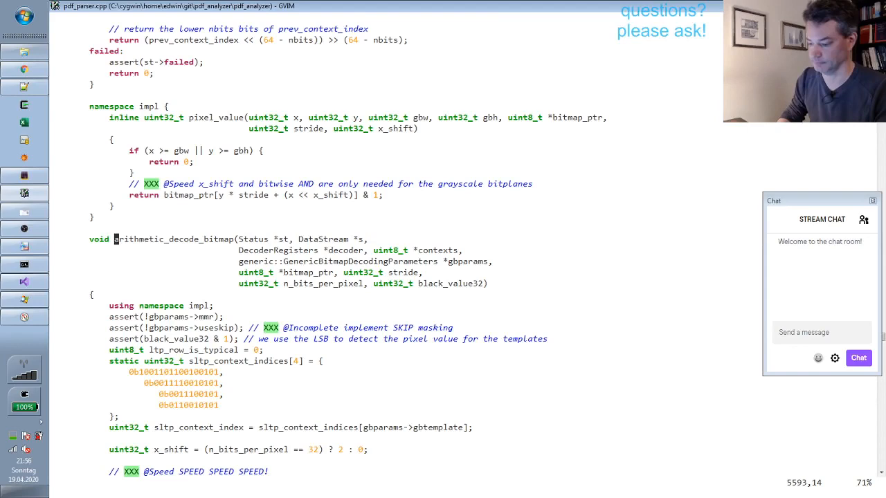
Scroll through arithmetic_decode_bitmap to its declaration in pdf_parser.cpp
scroll(down, 3)
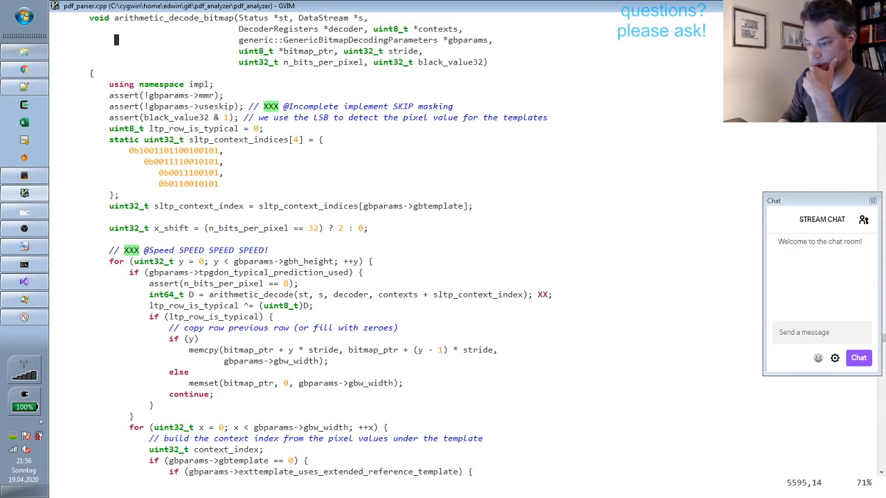
scroll(down, 3)
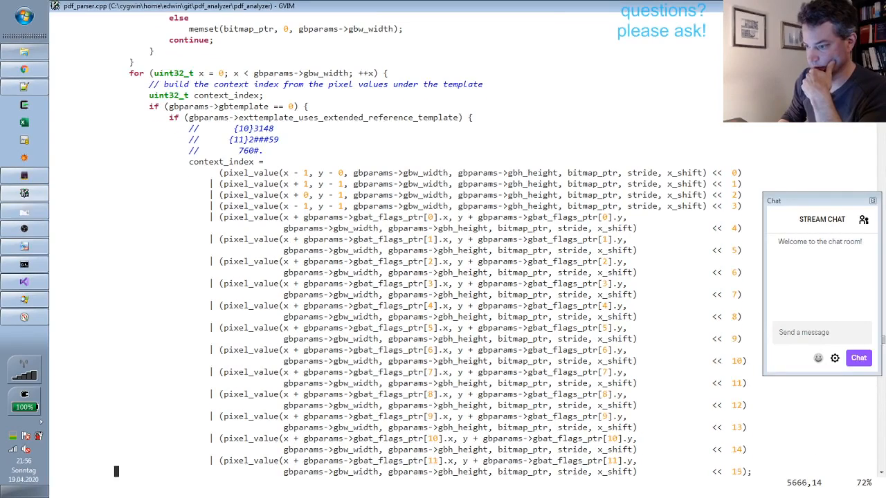
scroll(down, 3)
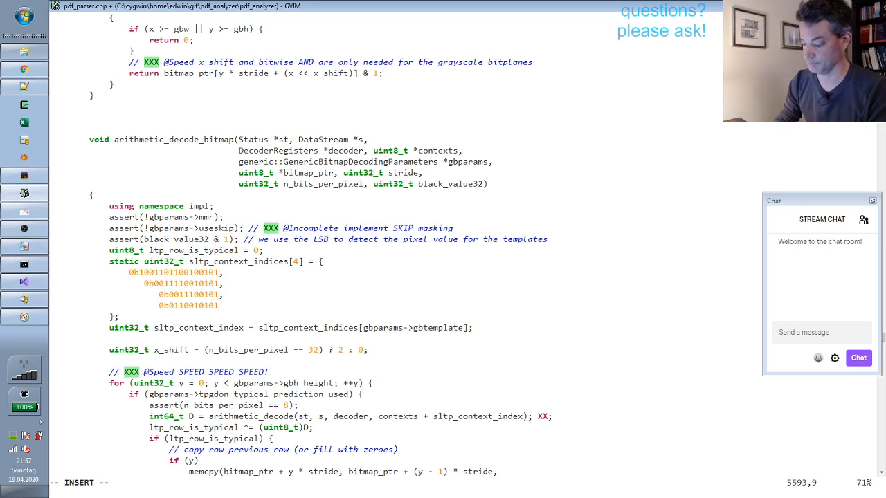
Write HISTOGRAM_DEFINE_DEFAULTS(adb_inner_context); above the function, reloading pdf_parser.cpp
text(HISTOGRAM_DEFINE_DEFAULTS)
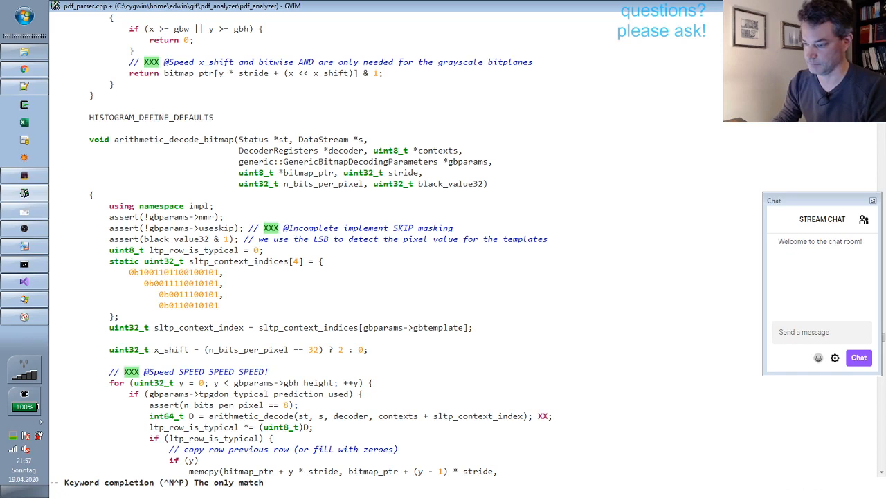
text(()
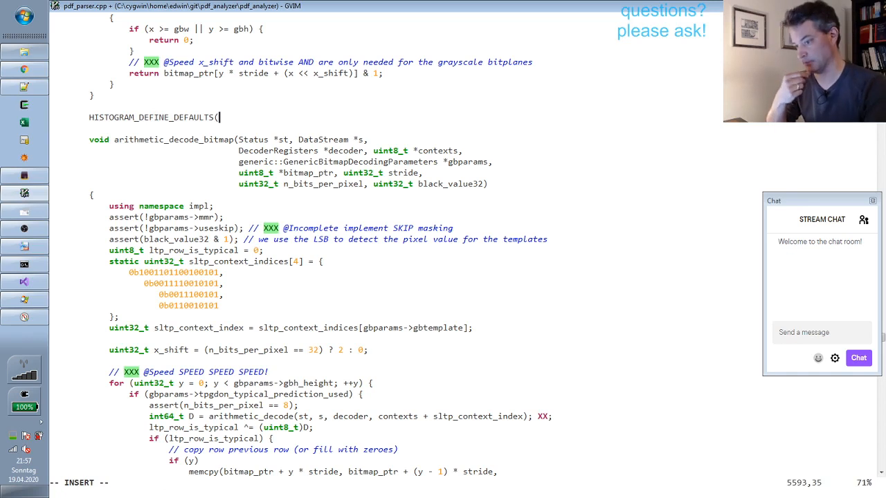
text(ad_)
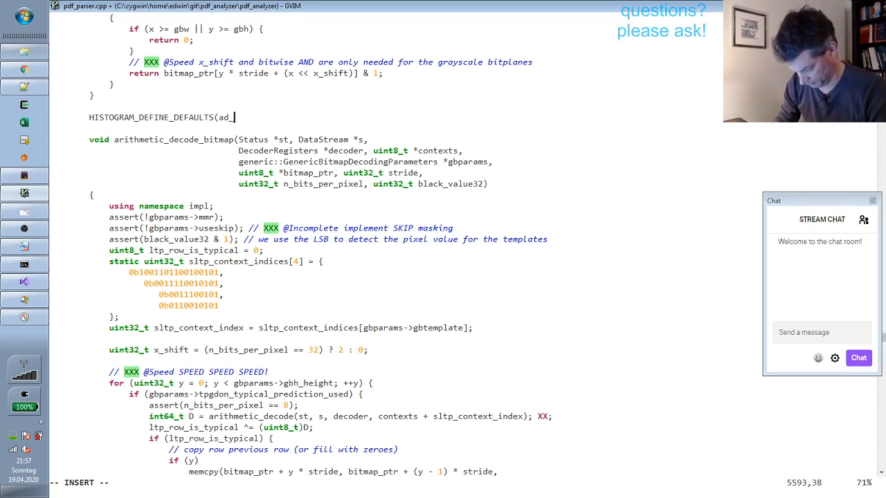
text(iner)
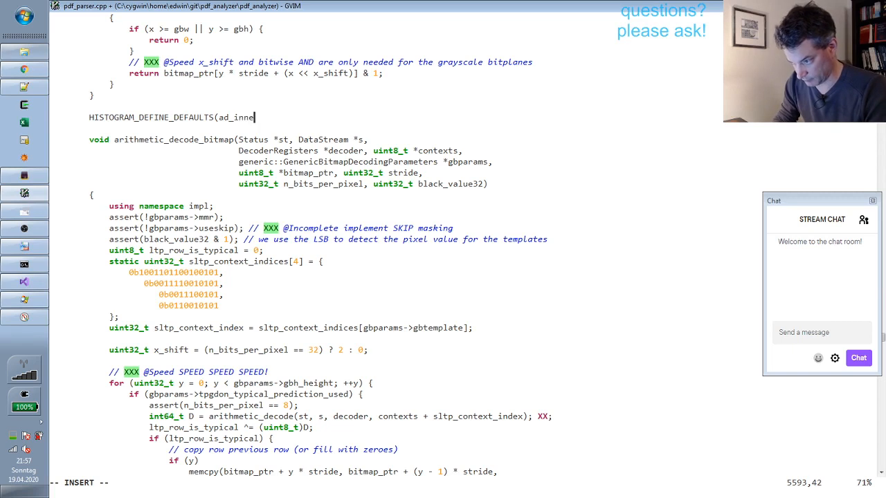
text(r_)
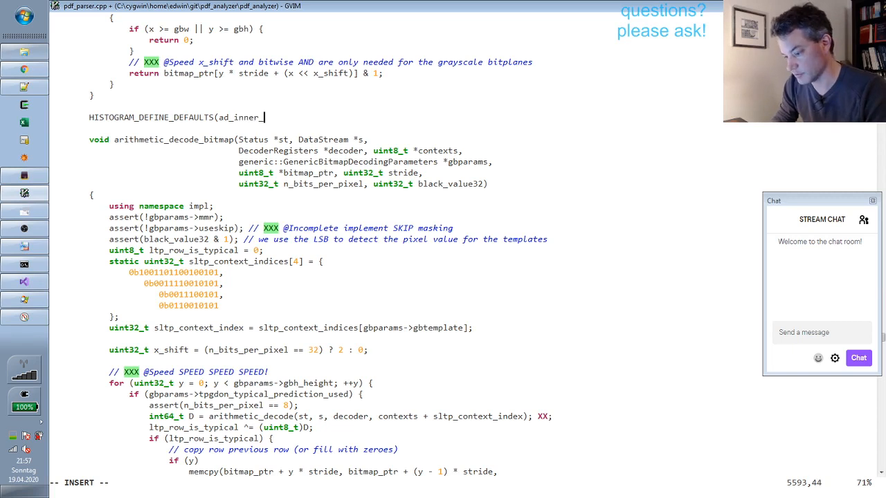
text(context)
click(385, 482)
text(:e pdf_parser.cpp)
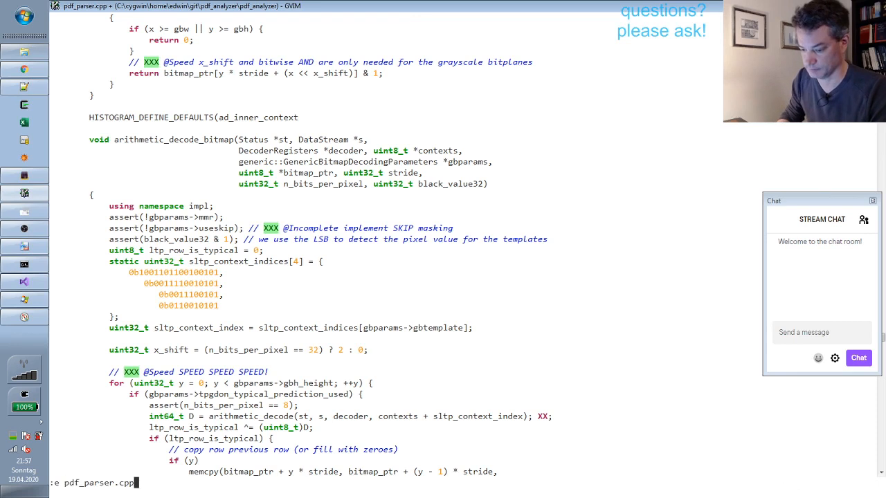
key(Return)
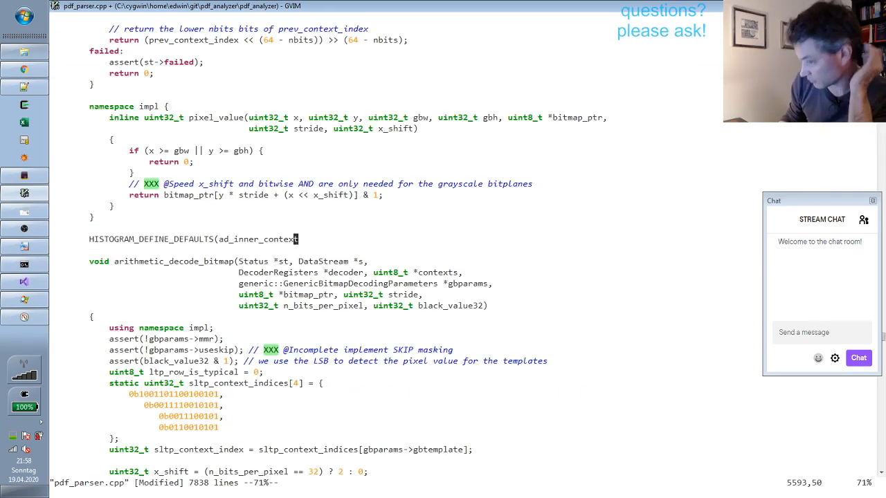
text();)
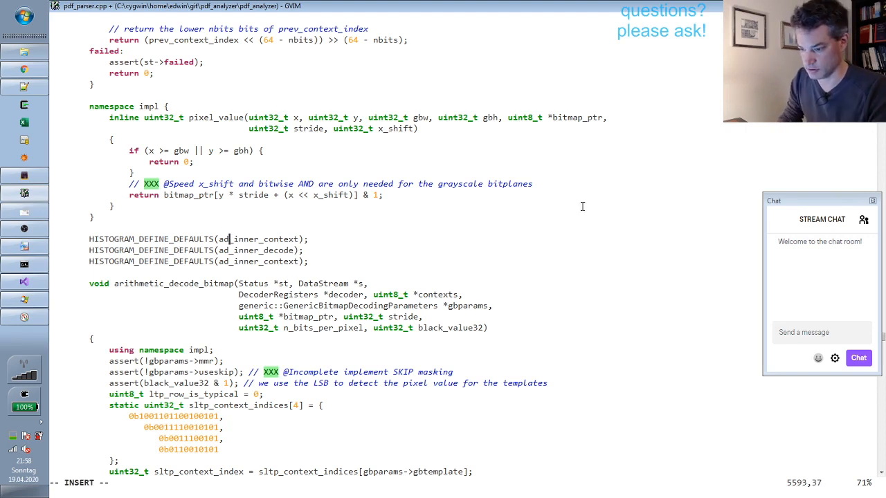
Duplicate the line for the adb_inner_decode and adb_inner_store histograms
text(b)
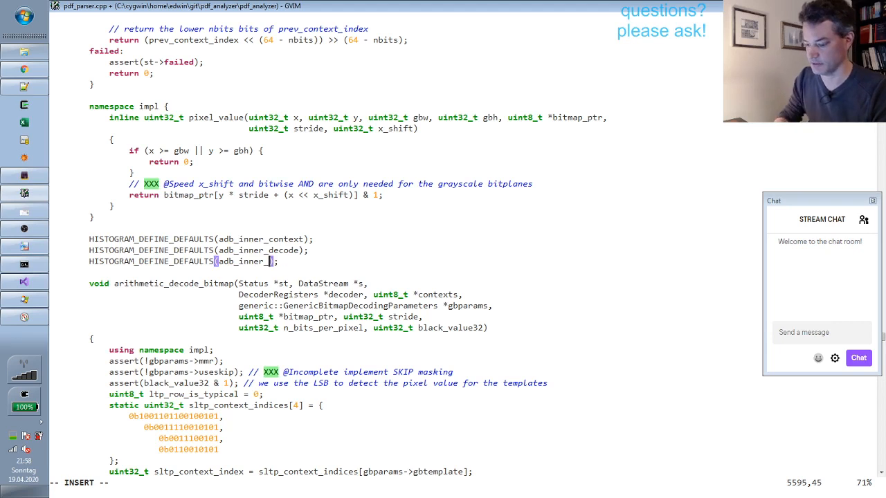
text(store)
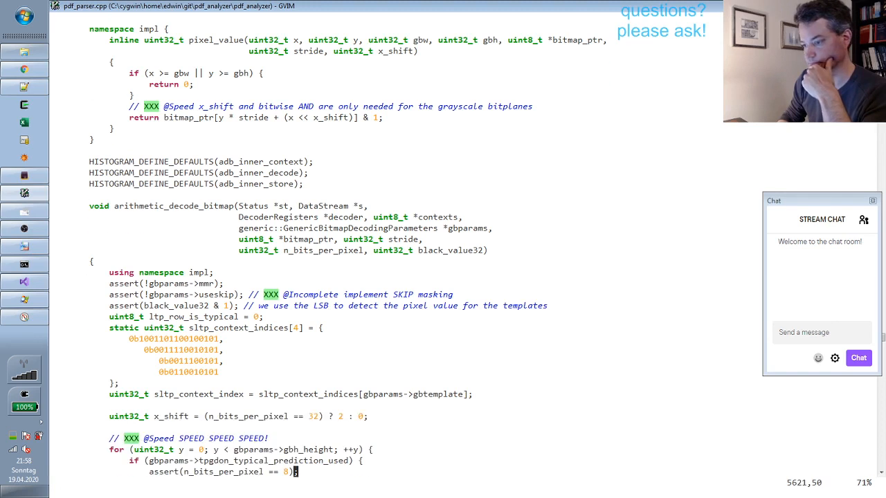
Add uint64_t xxx_start_time = __rdtsc(); at the top of the x pixel loop
scroll(down, 3)
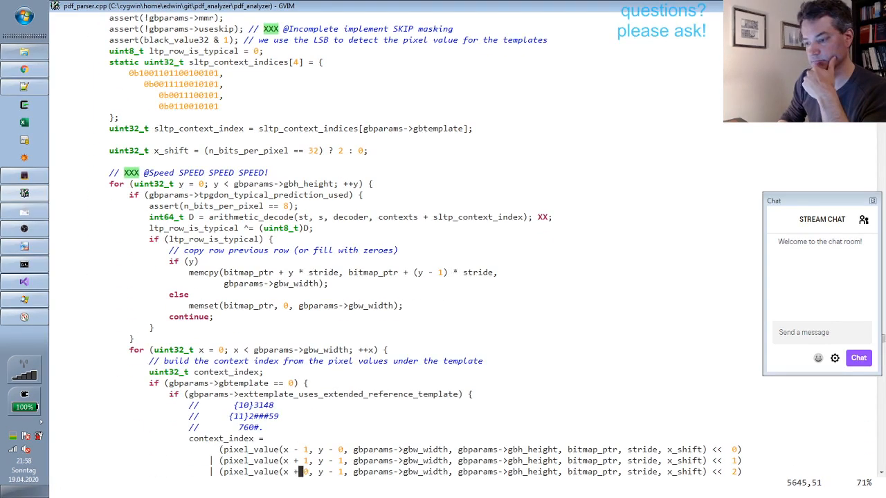
scroll(down, 3)
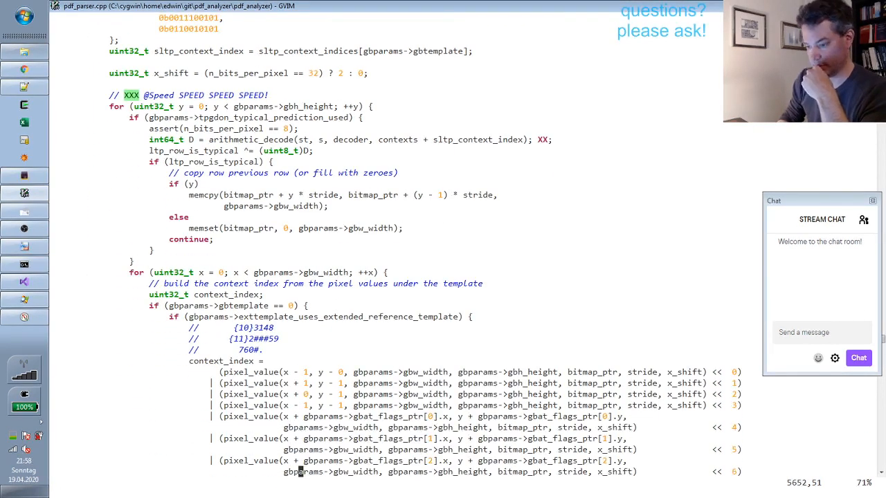
scroll(down, 3)
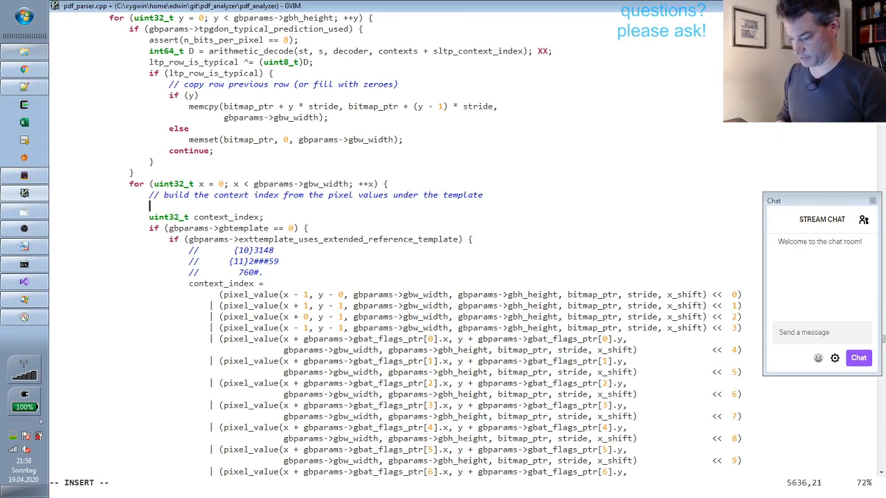
text(uint64_t)
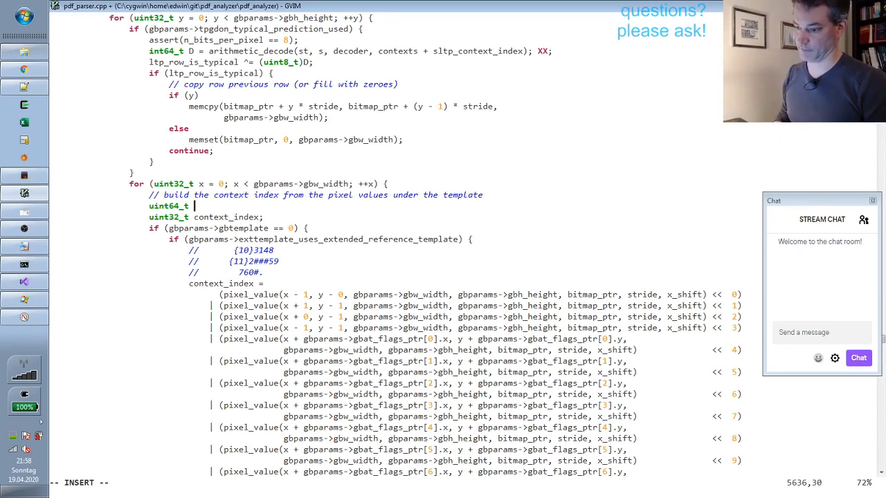
text(xxx_)
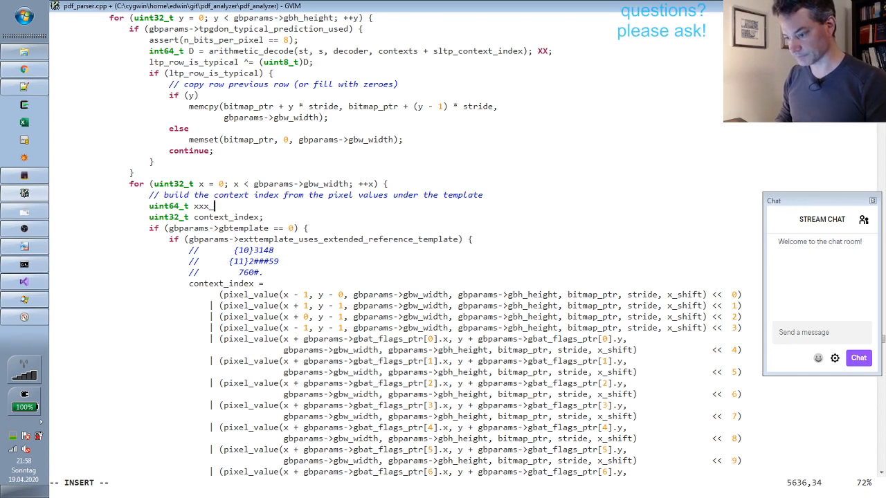
text(start_t)
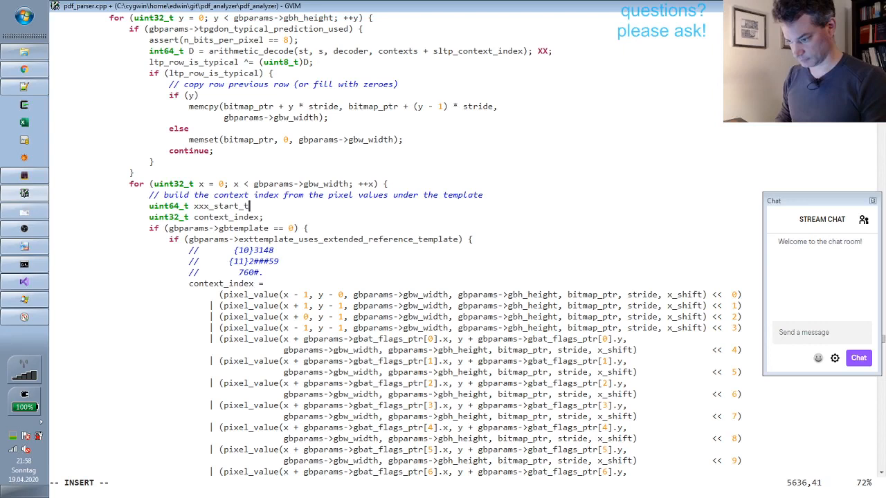
text(ime =)
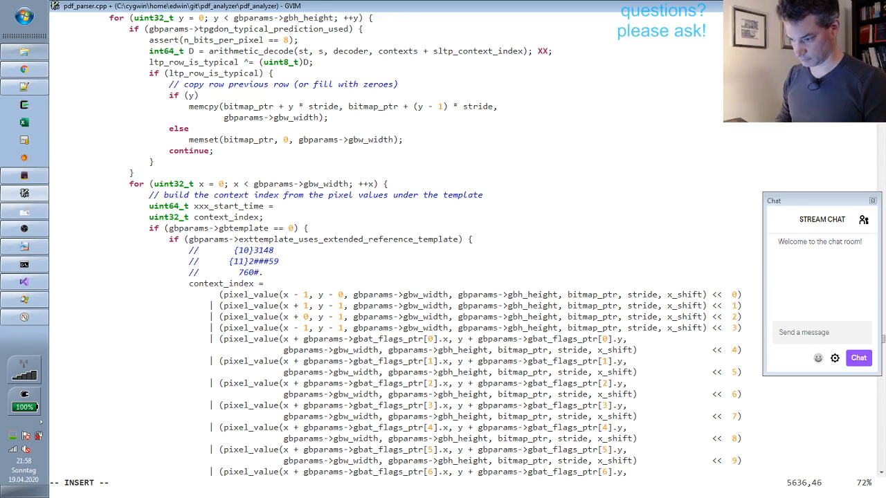
text(__rdtsc)
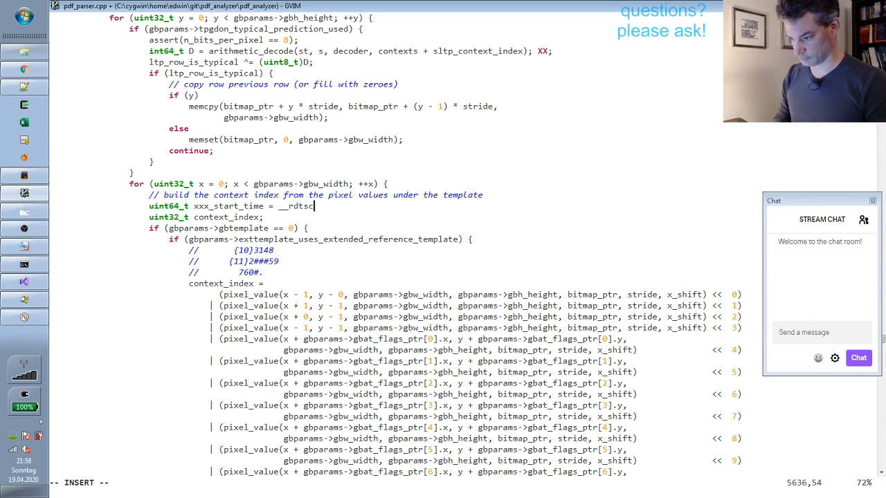
text(())
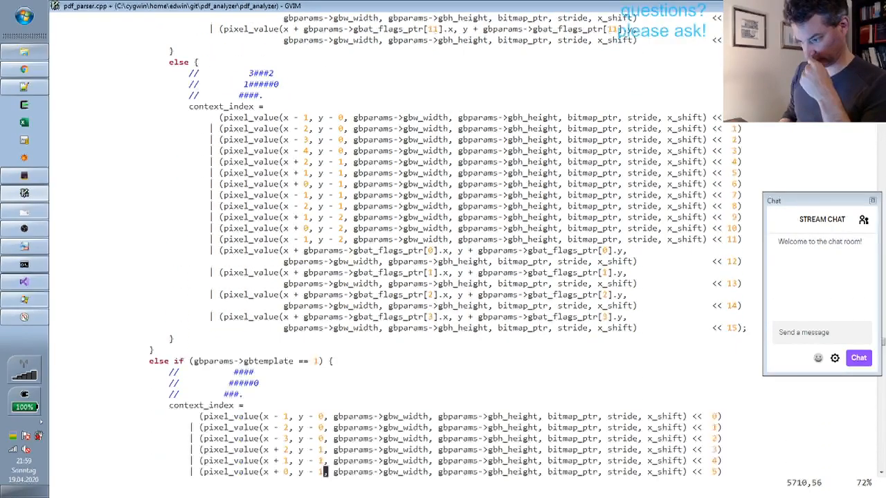
Add histogram_add(hist_adb_inner_context, __rdtsc() - xxx_start_time) before the arithmetic_decode call
scroll(down, 3)
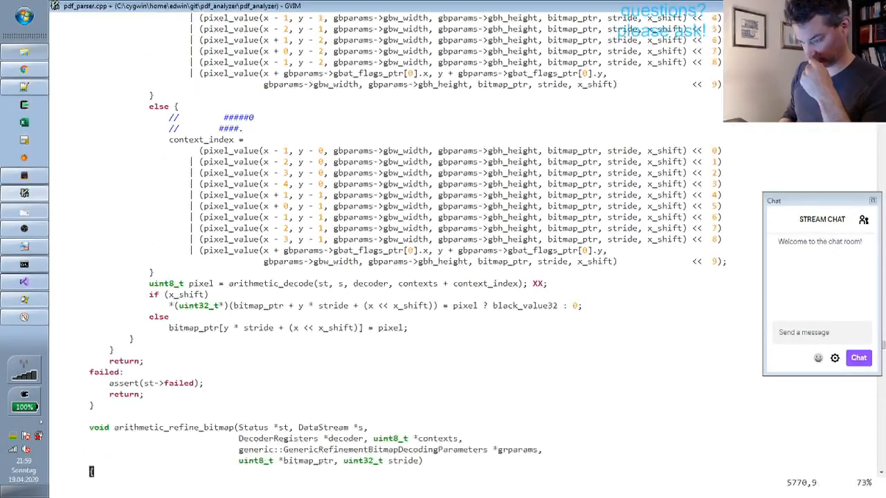
scroll(down, 3)
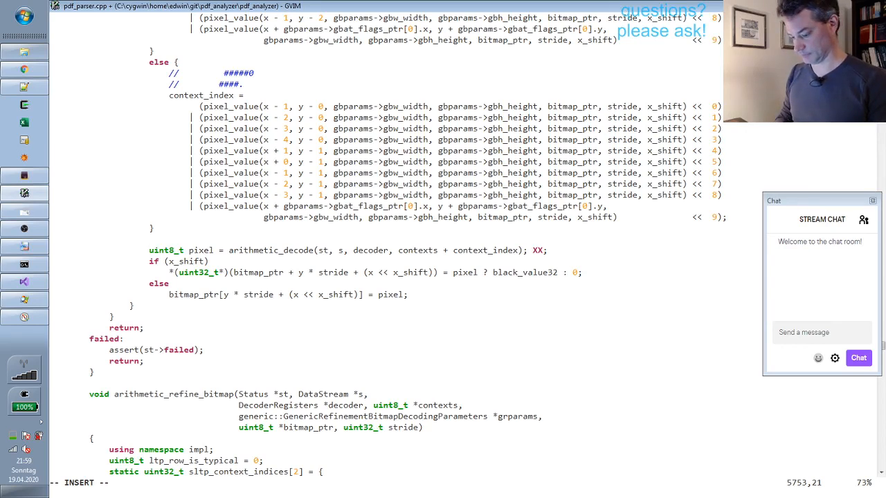
text(histogram_add()
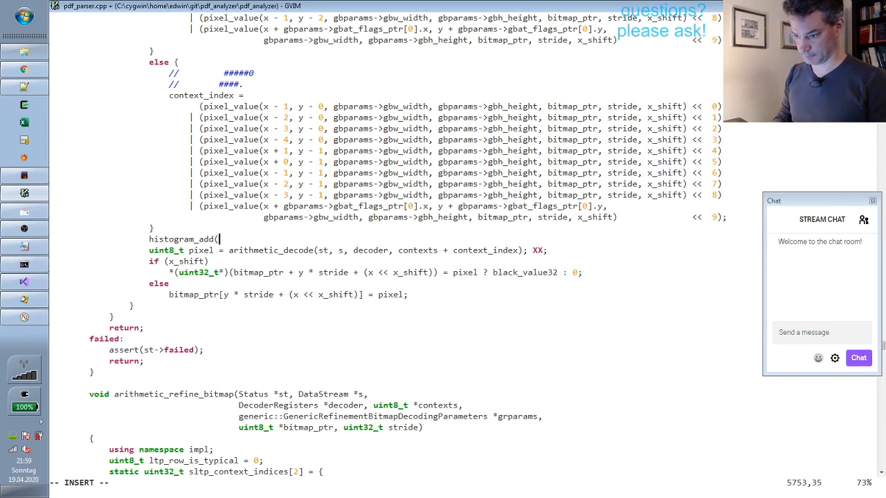
text(hist_adb_i)
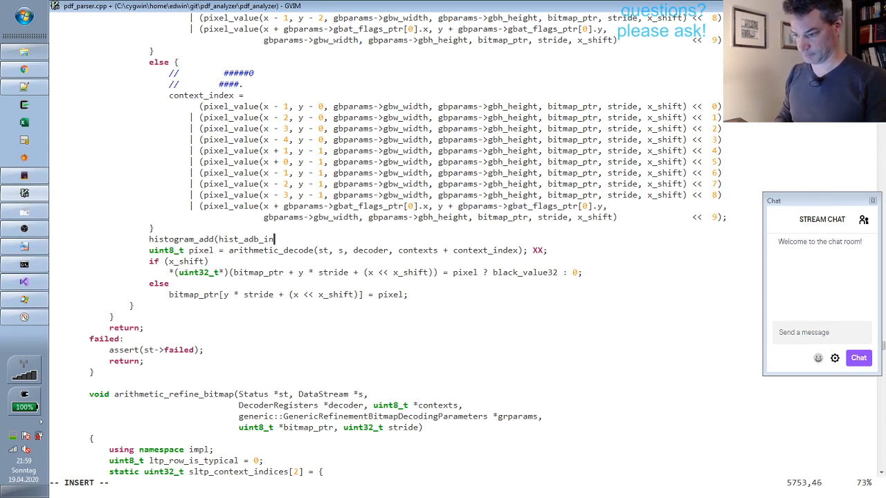
text(ne)
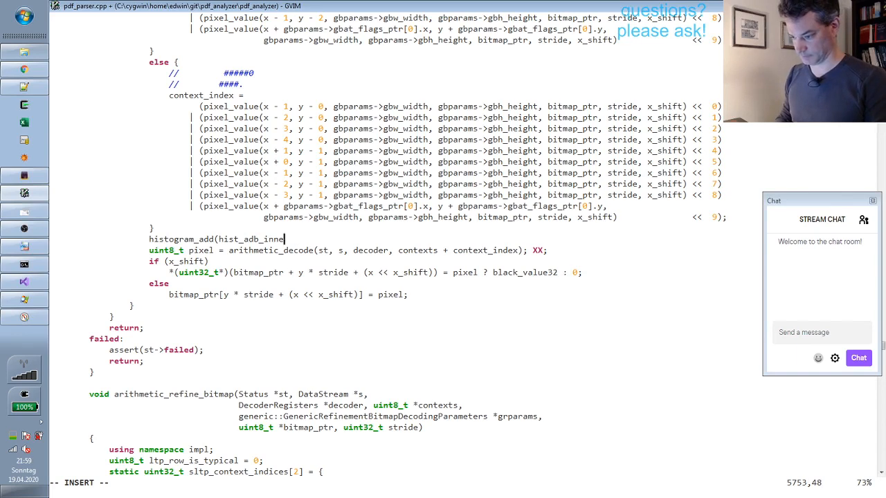
text(r_context,)
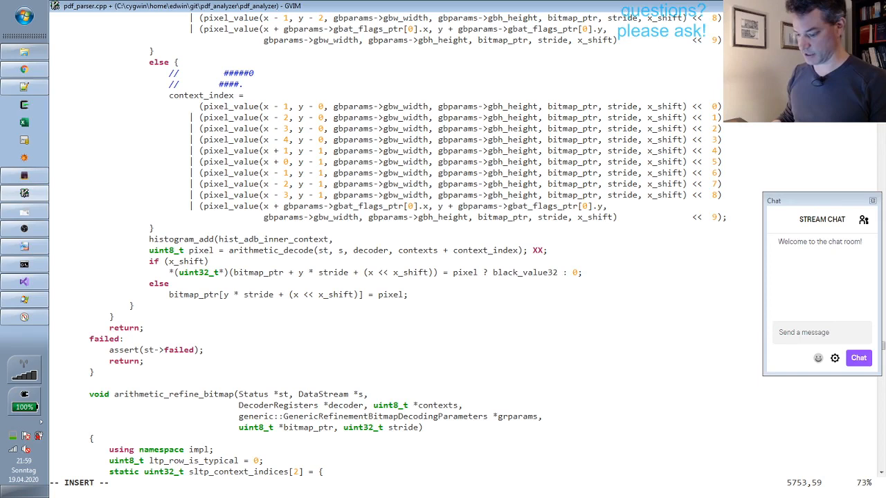
text(__rdtsc() -)
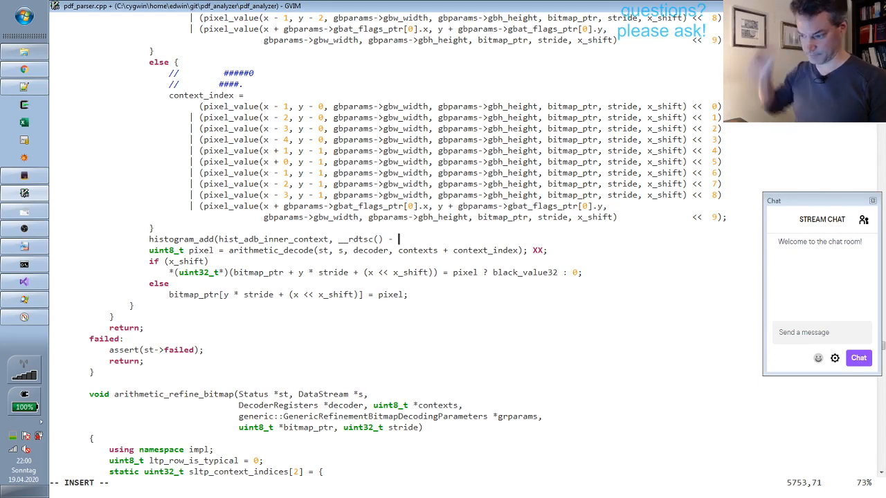
text(st)
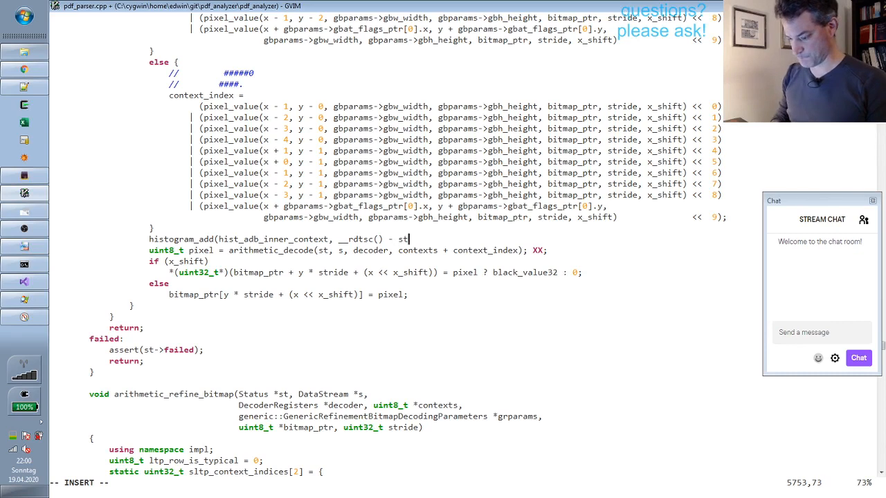
text(xxx_)
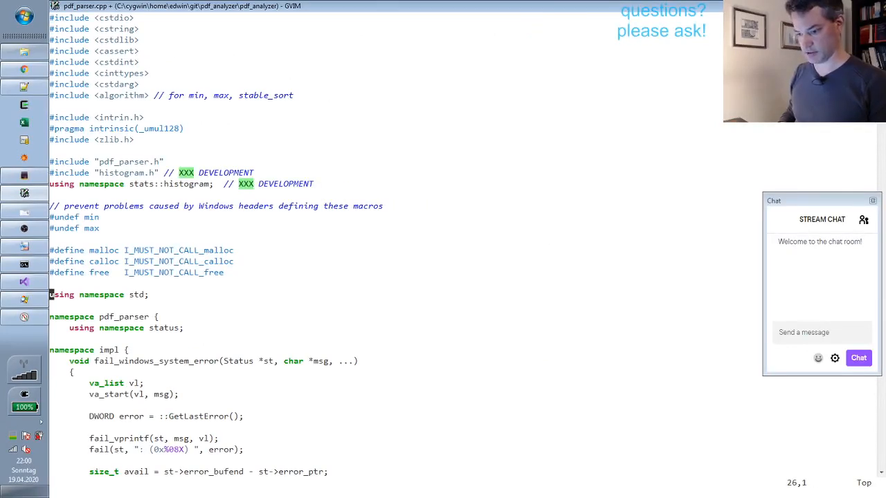
Wrap the three HISTOGRAM_DEFINE_DEFAULTS lines in an anonymous namespace, save, and search /adb back to the loop
text(namsepac)
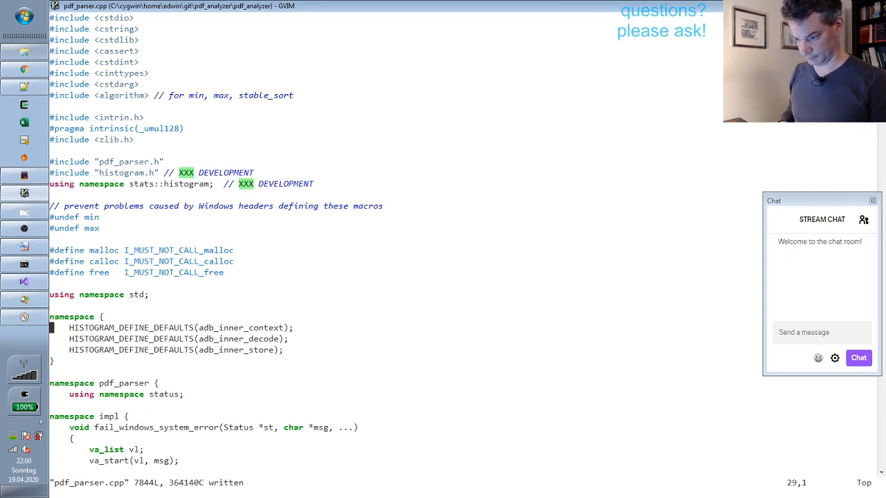
text(/adb)
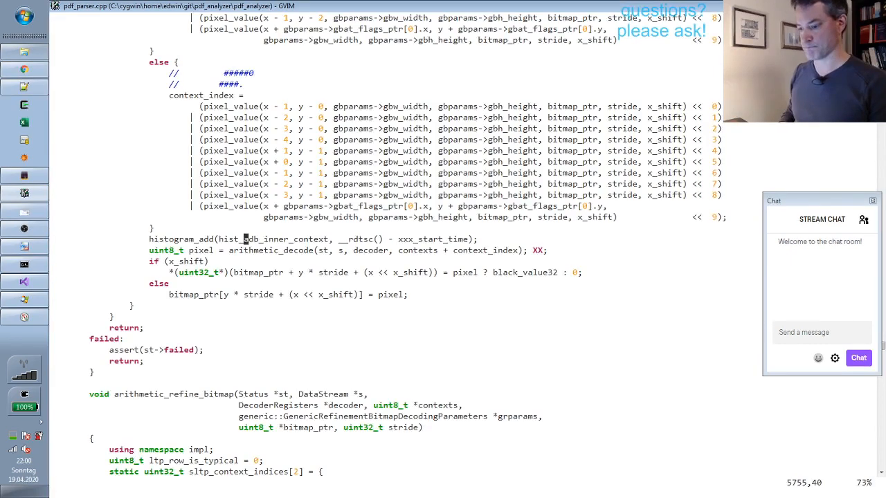
Reset xxx_start_time = __rdtsc(); after the context histogram_add
text(xxx_s)
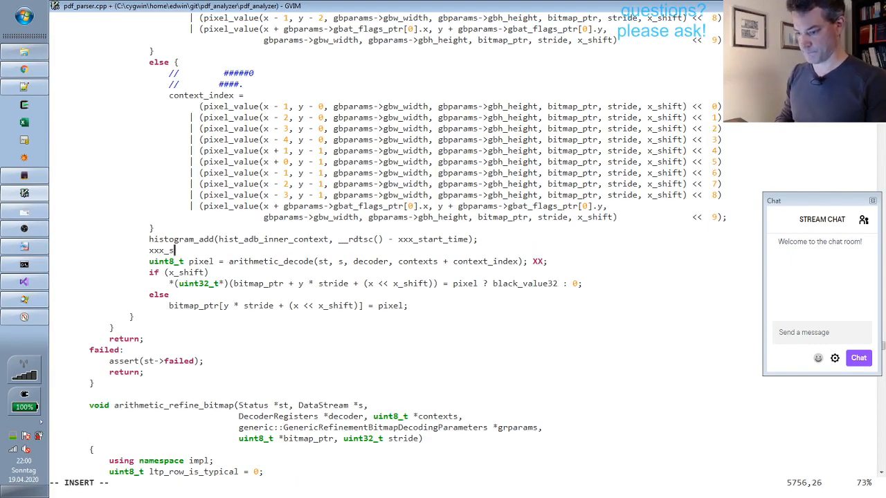
text(tart_time =)
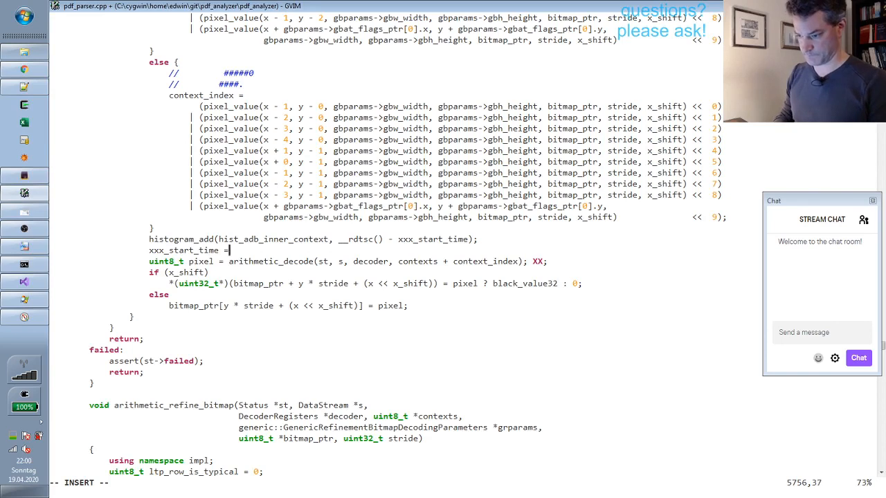
text(__rdtsc();)
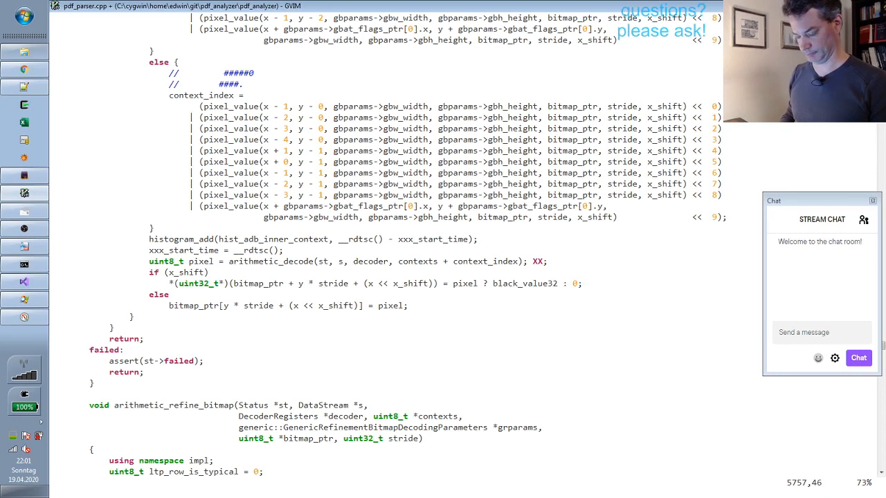
Log histogram_add(hist_adb_inner_decode, __rdtsc() - xxx_start_time); after the arithmetic_decode call
click(207, 249)
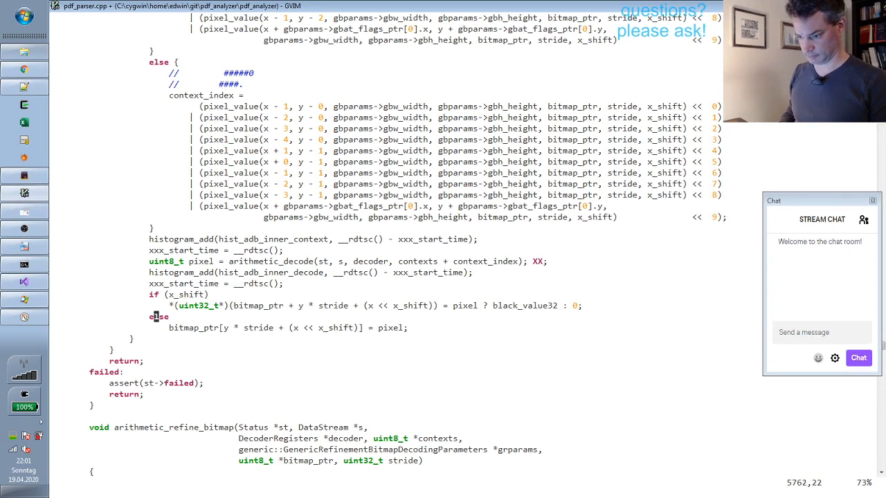
text(histogram_add(hist_adb_inner_decode, __rdtsc() - xxx_start_time);)
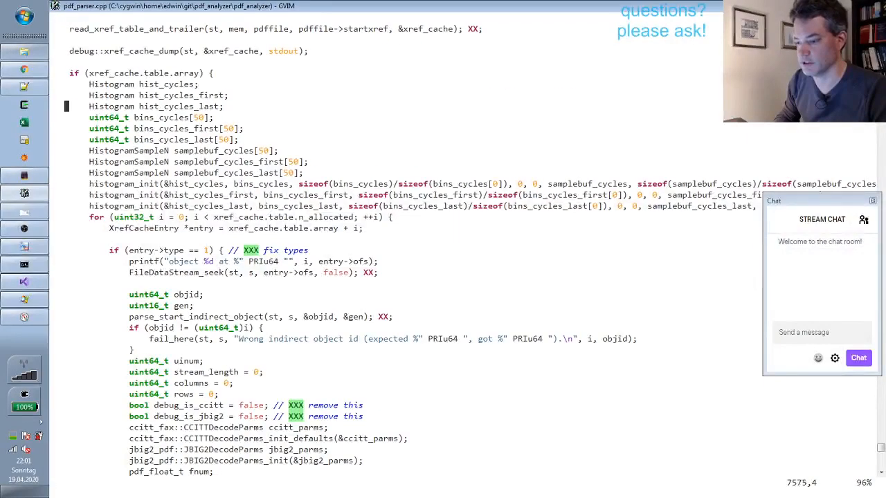
Add HISTOGRAM_INIT_AUTO(adb_inner_context, 0); before the xref loop and duplicate it for decode and store
text(HISTOGRAM_INIT_AUTO()
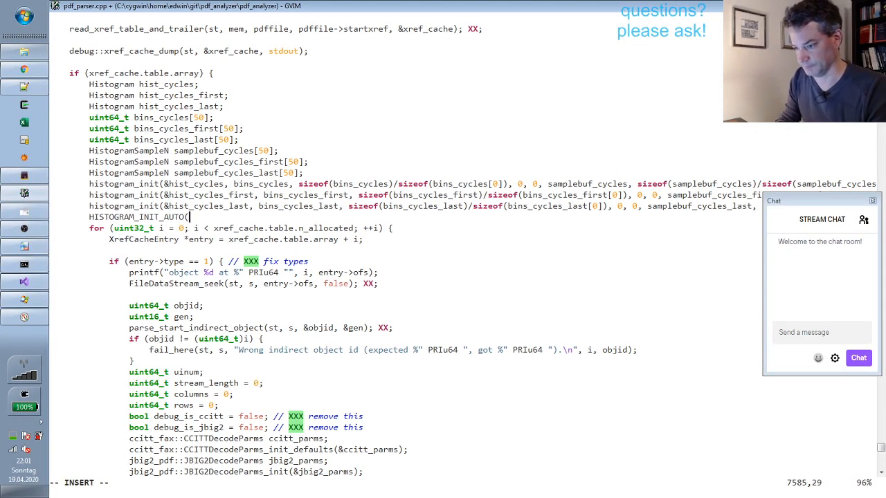
text(hist_)
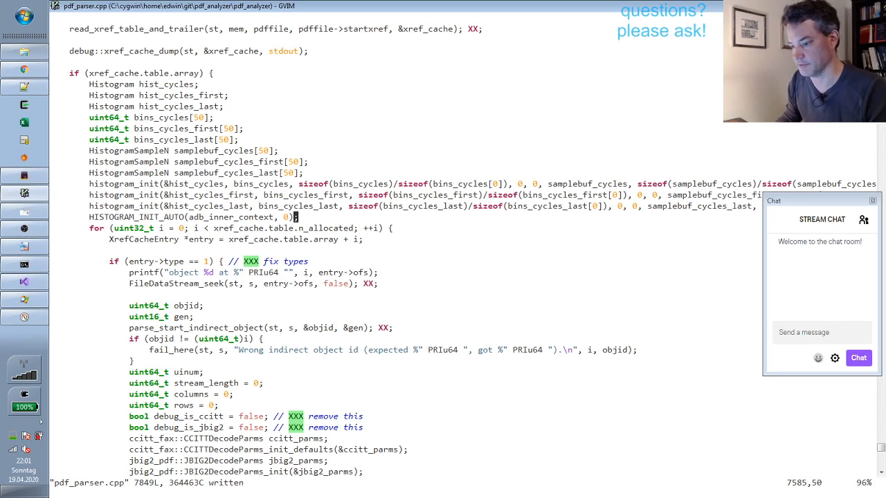
text(HISTOGRAM_INIT_AUTO(adb_inner_context, 0);)
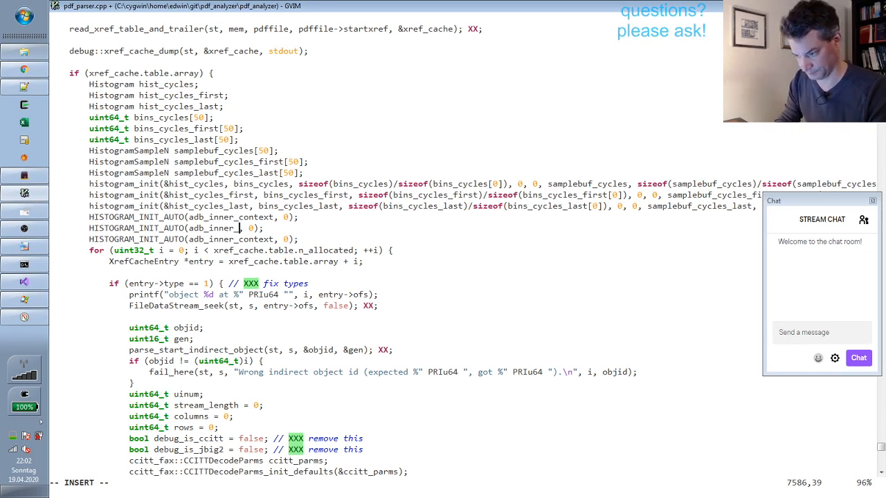
text(decode)
text(his)
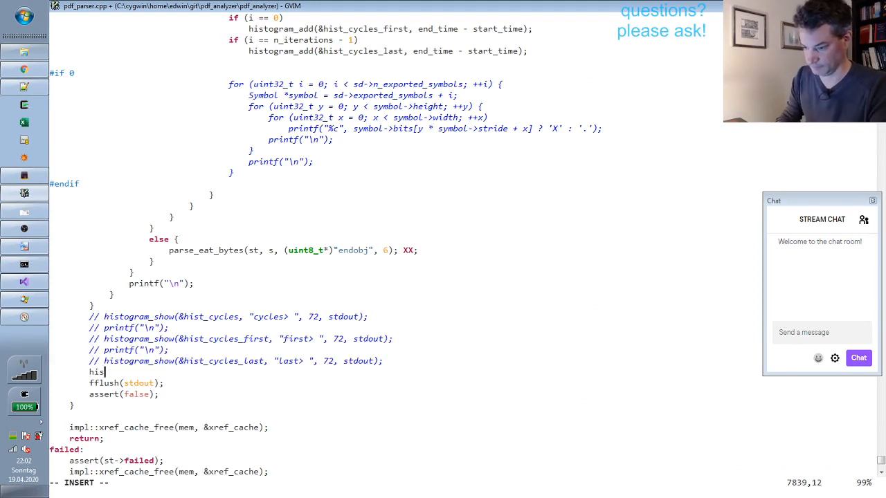
Add histogram_show(&hist_adb_inner_decode, "decode> ", ...) above fflush(stdout) with copies for context and store
text(togram_show(&)
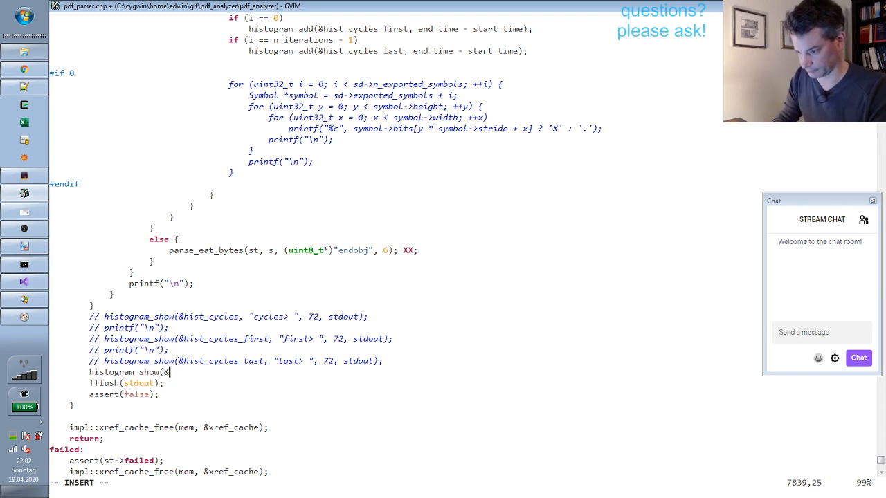
text(hist_adb)
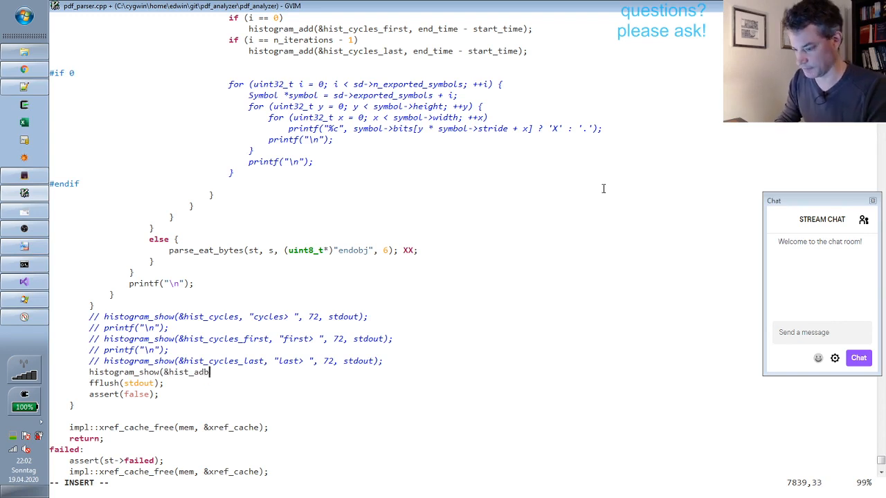
text(_inner_decode, ")
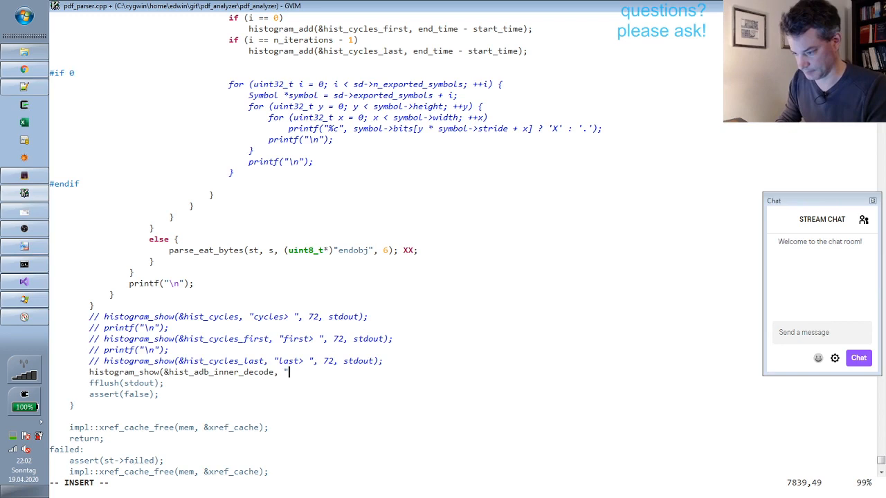
text(decod)
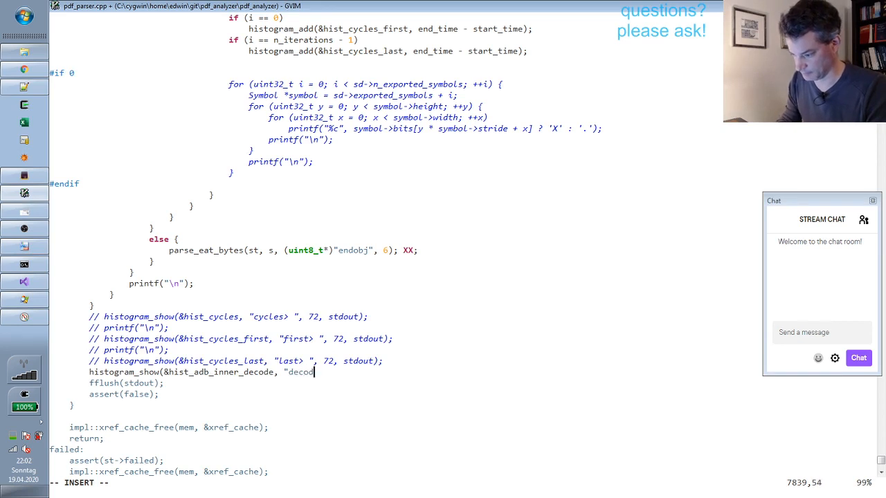
text(e>", 6)
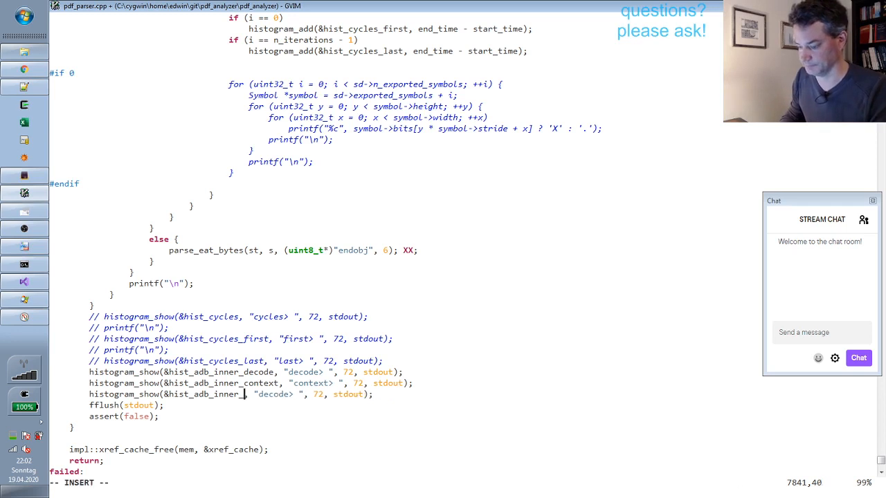
text(store)
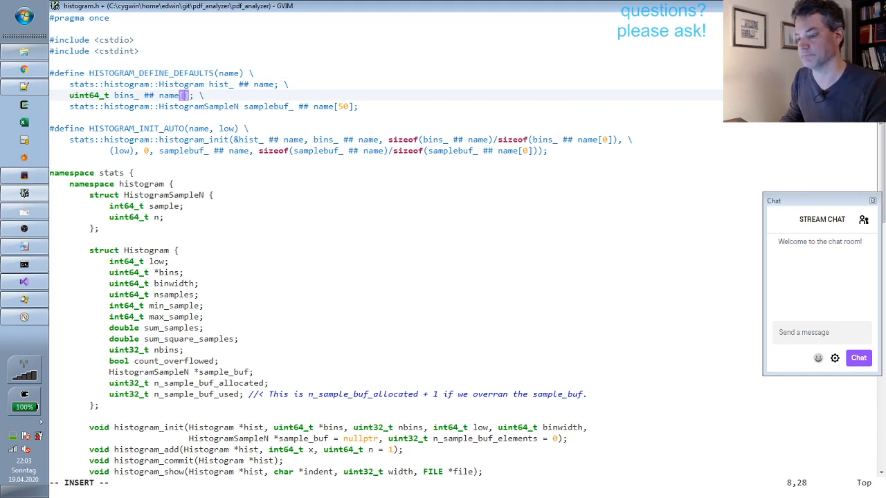
Change HISTOGRAM_DEFINE_DEFAULTS bins_ and samplebuf_ sizes to 32 in histogram.h and run :make Profile
text(32)
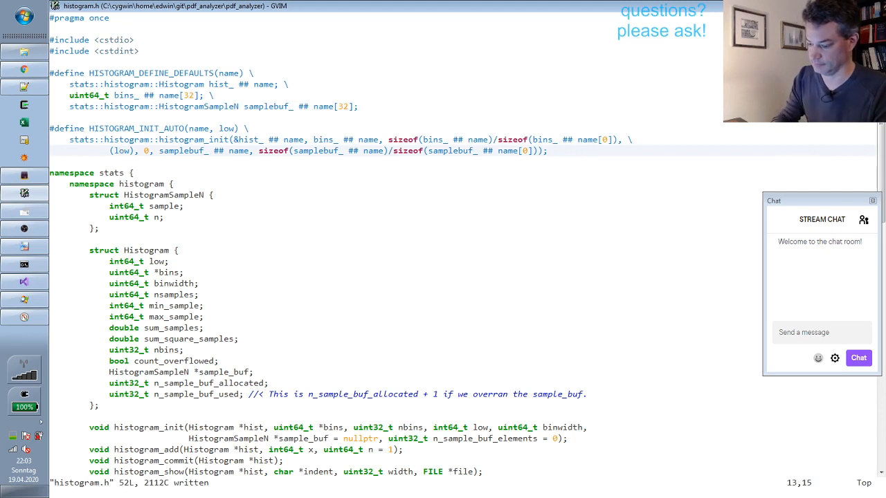
text(:make Profile)
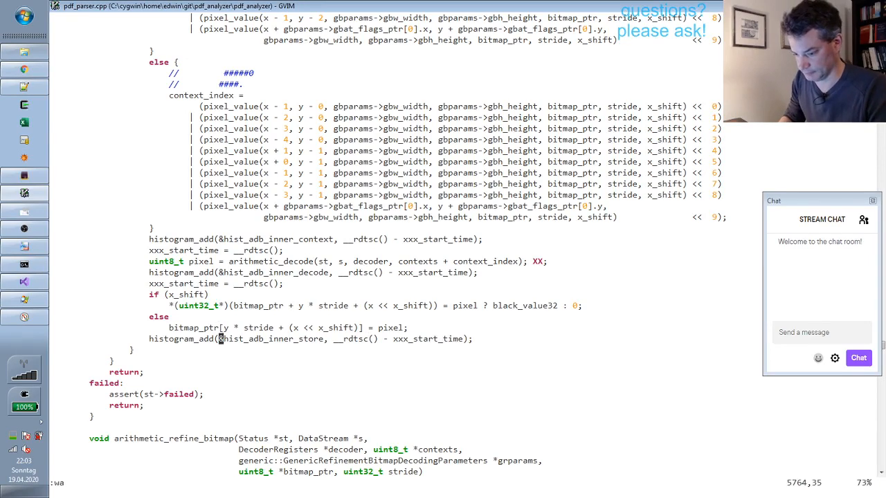
Run :make Profile to rebuild the profiling build of pdf_parser.cpp
text(make Profile)
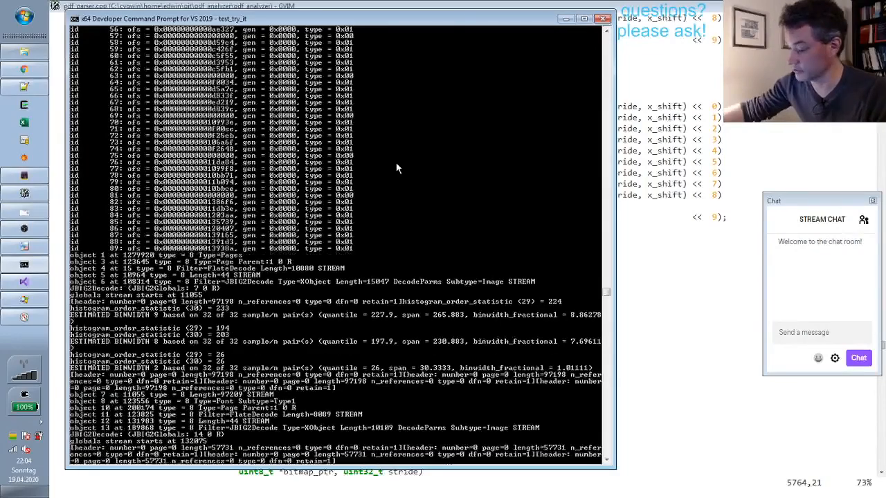
Scroll down the test output through the context, decode and store cycle-timing histograms
scroll(down, 3)
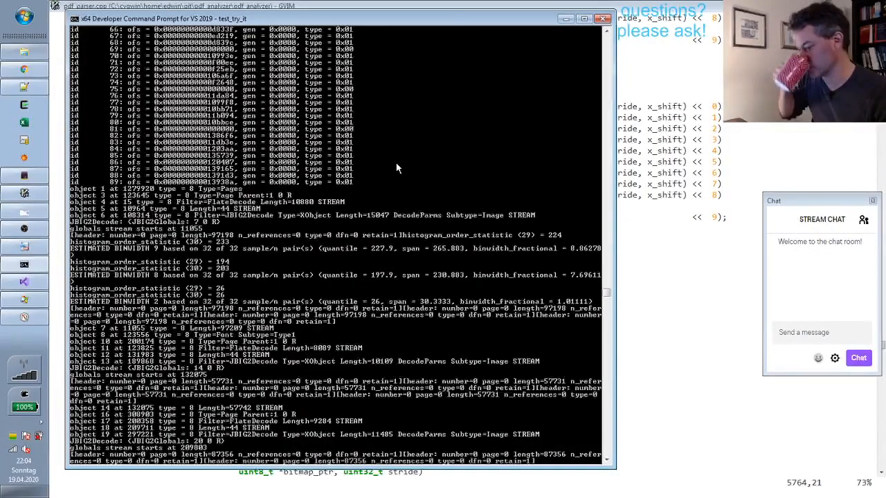
scroll(down, 3)
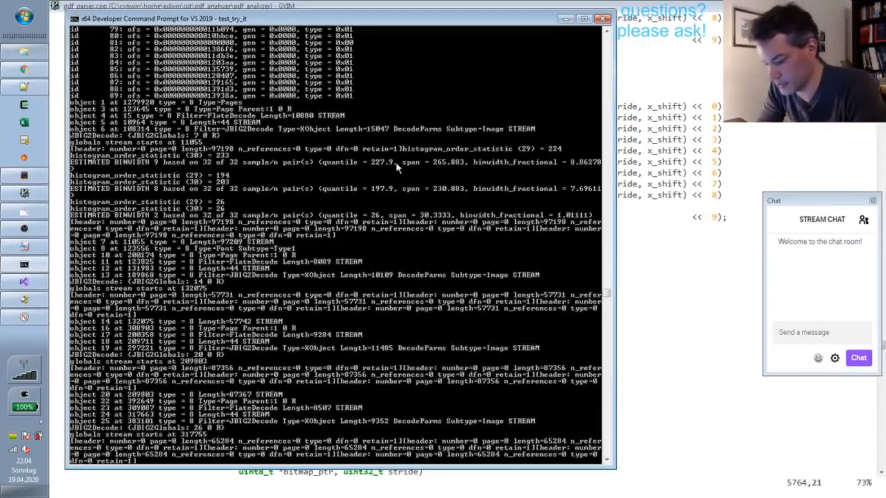
scroll(down, 3)
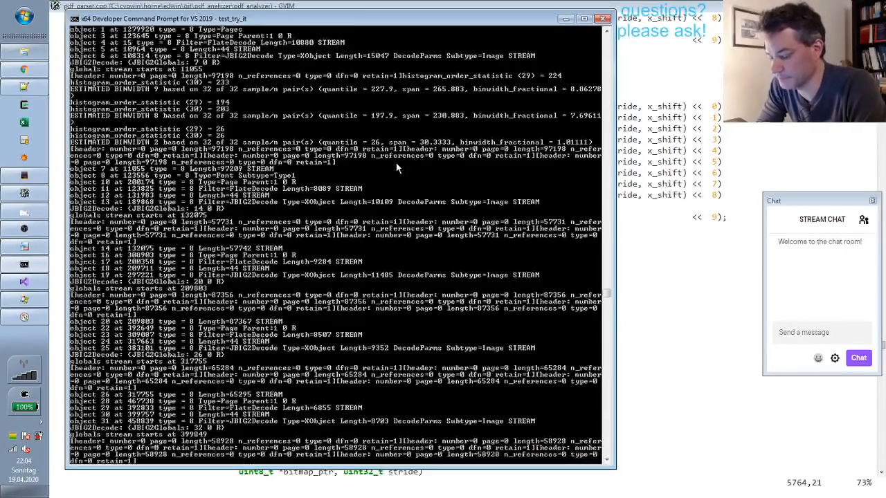
scroll(down, 3)
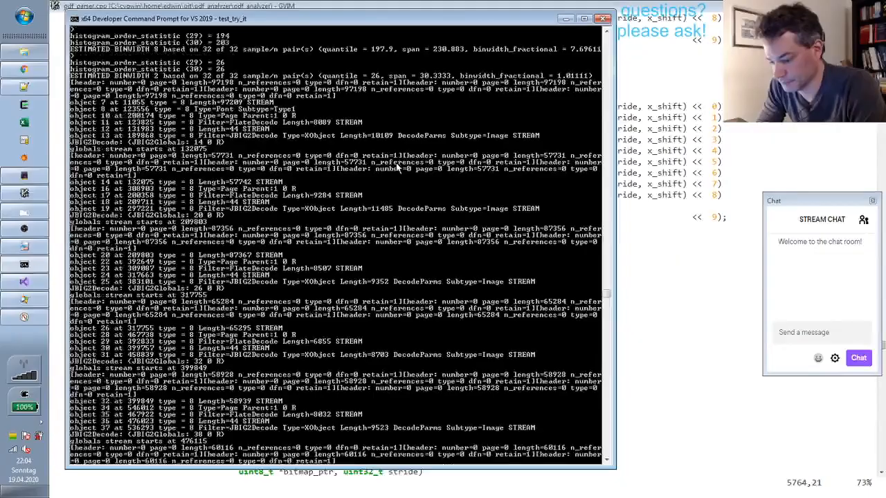
scroll(down, 3)
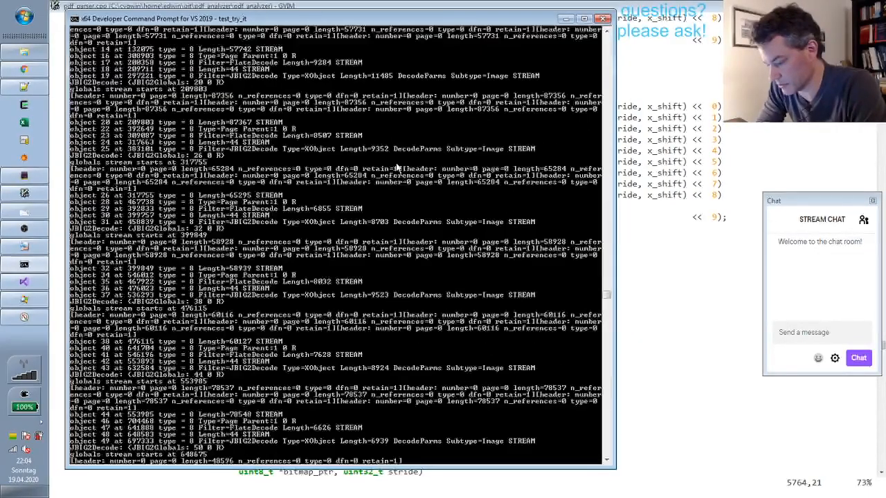
scroll(down, 3)
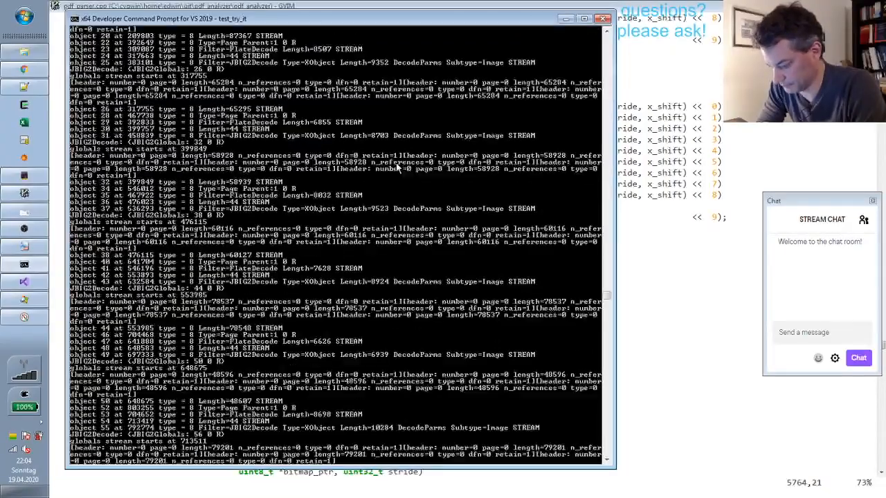
scroll(down, 3)
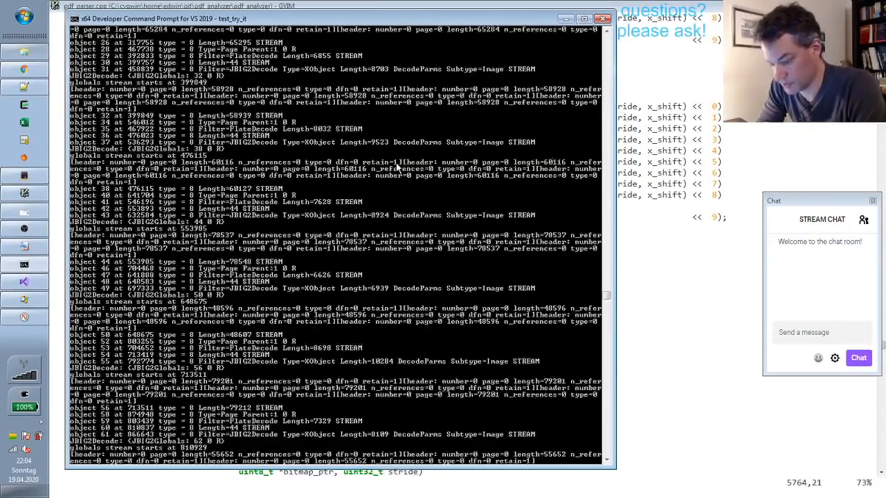
scroll(down, 3)
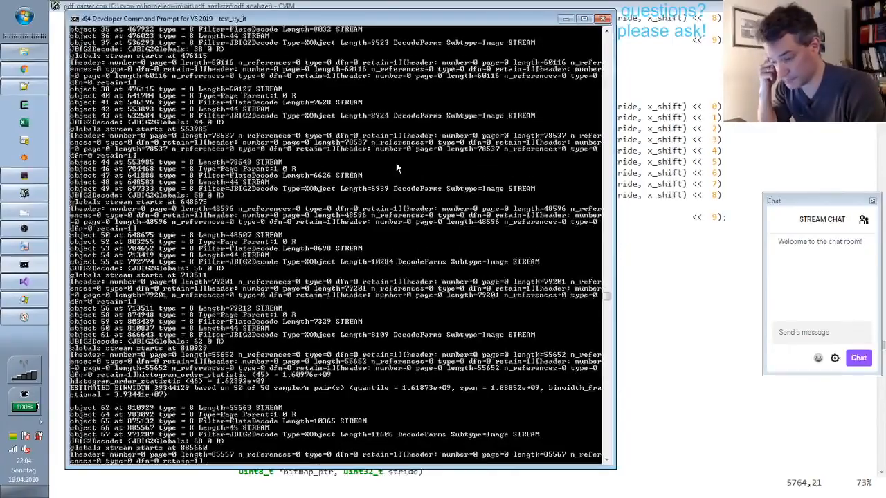
scroll(down, 3)
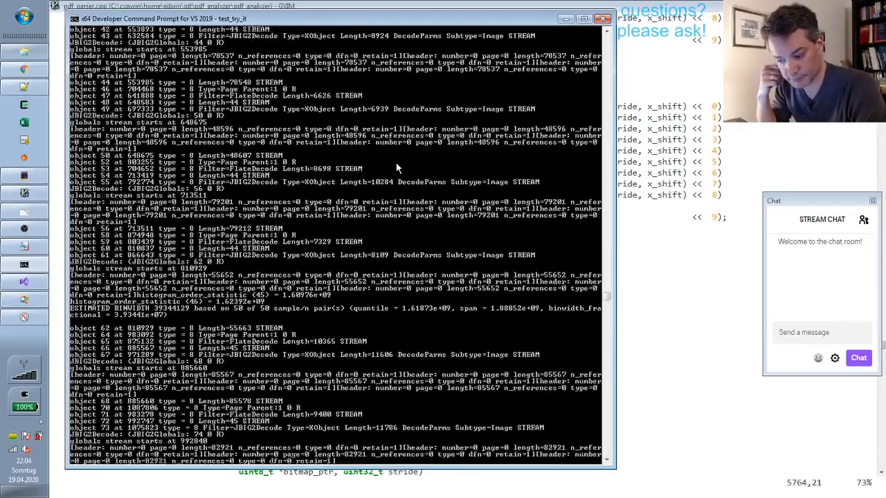
scroll(down, 3)
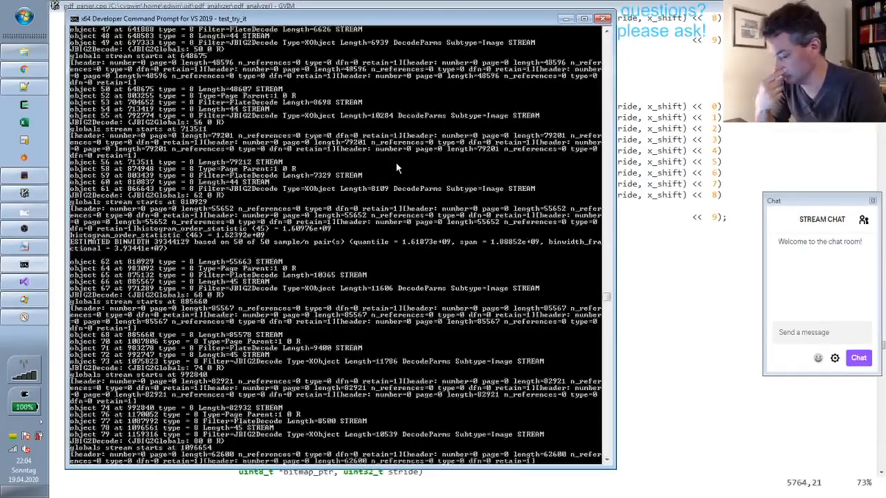
scroll(down, 3)
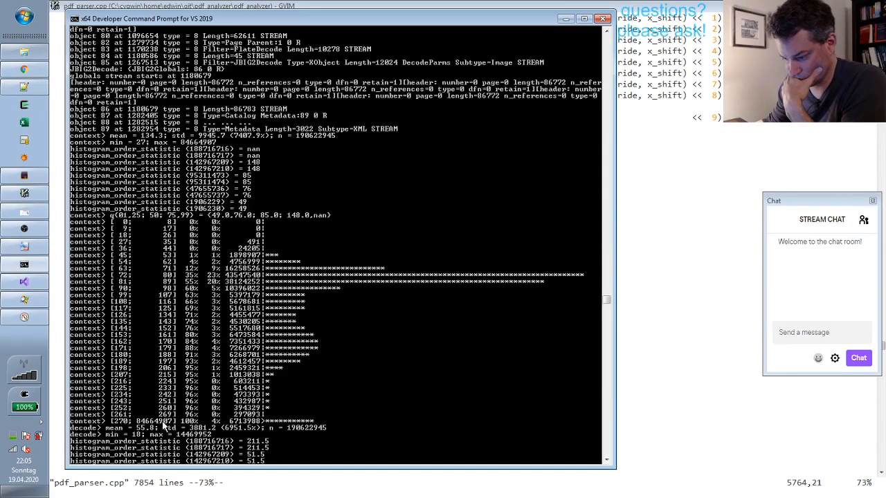
mouse_move(274, 410)
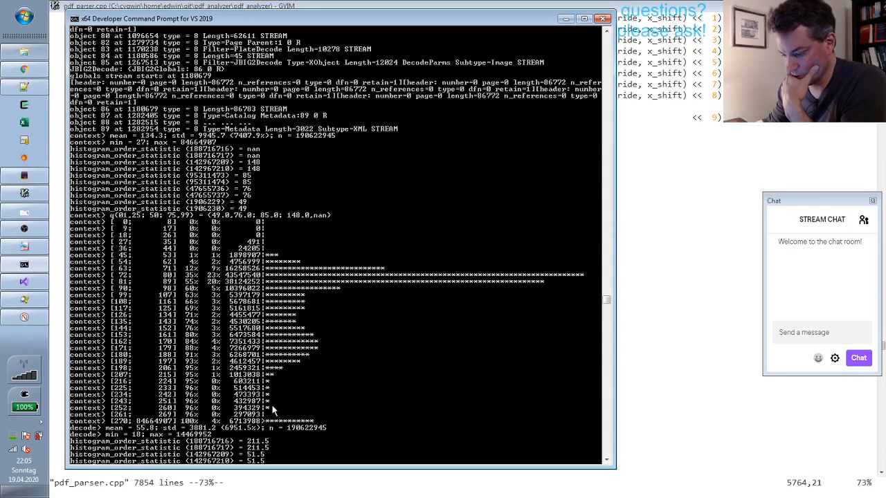
mouse_move(227, 443)
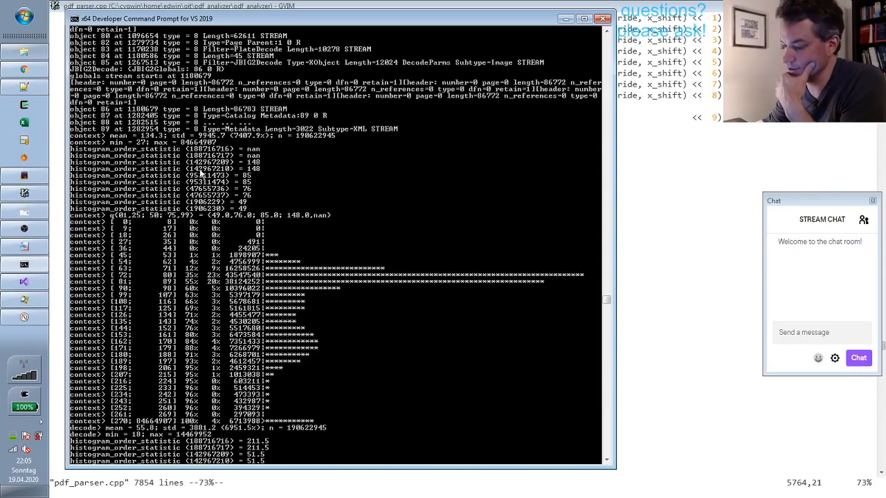
mouse_move(598, 274)
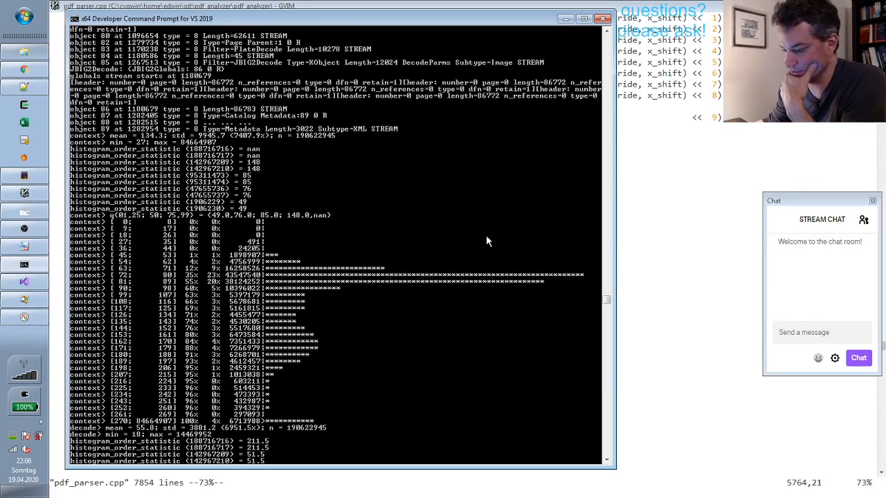
mouse_move(122, 242)
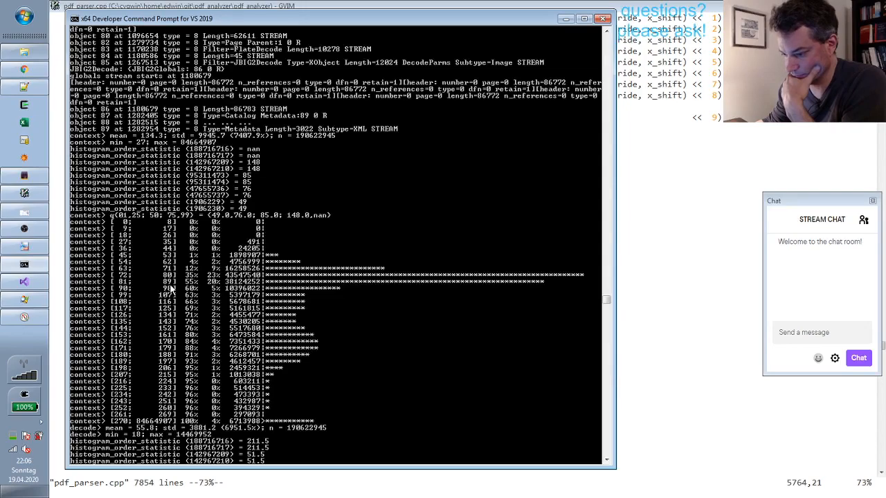
mouse_move(174, 351)
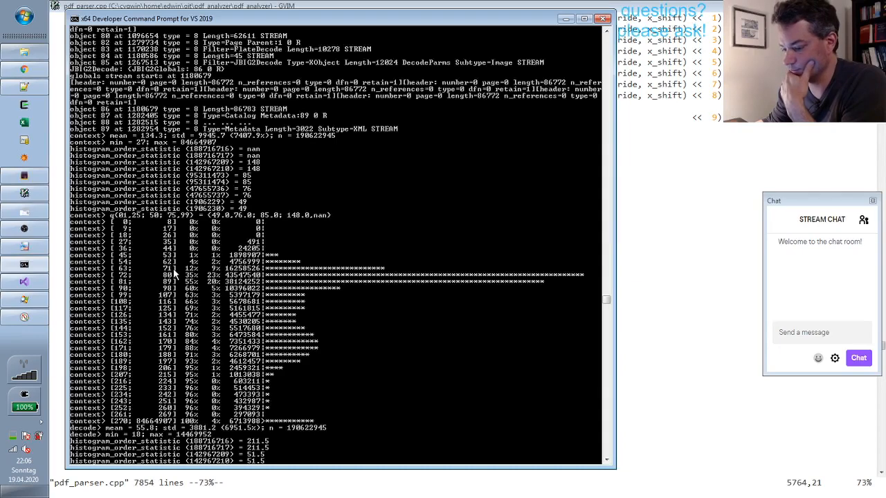
scroll(down, 3)
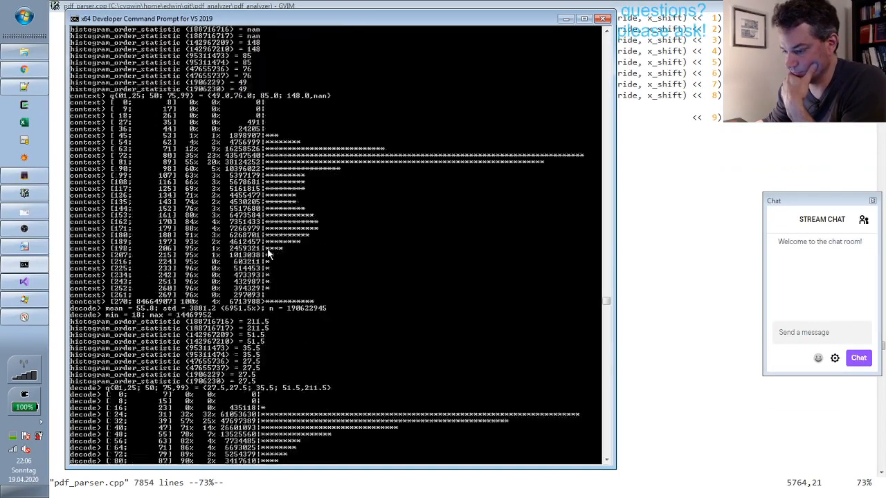
scroll(down, 3)
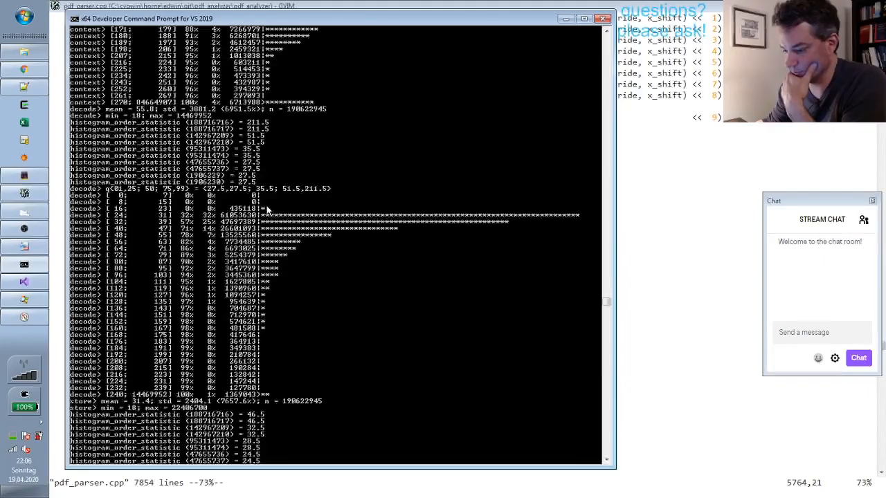
scroll(down, 3)
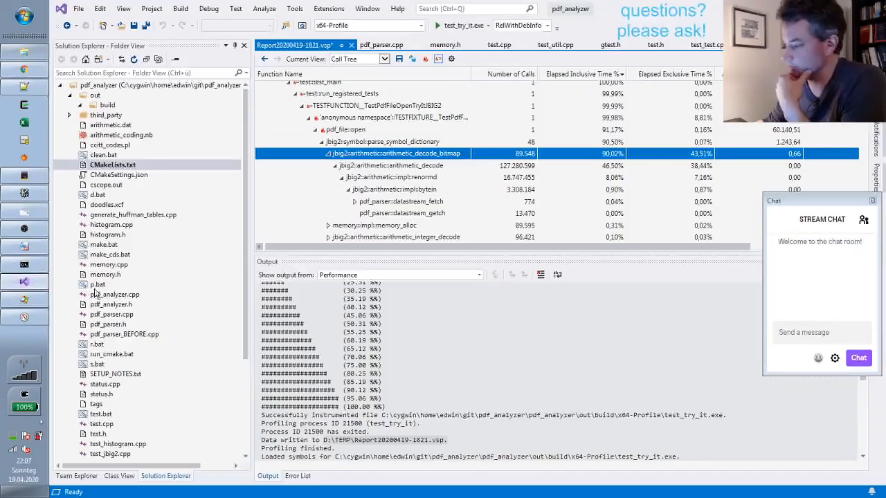
Read arithmetic_decode's call count and compute 127280599/50 = 2,545,611.98 in SpeedCrunch
click(391, 166)
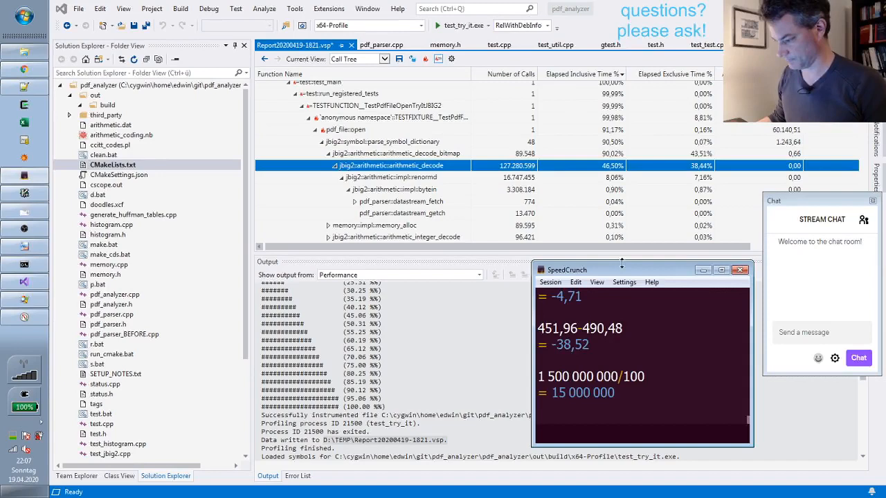
drag(568, 269, 424, 195)
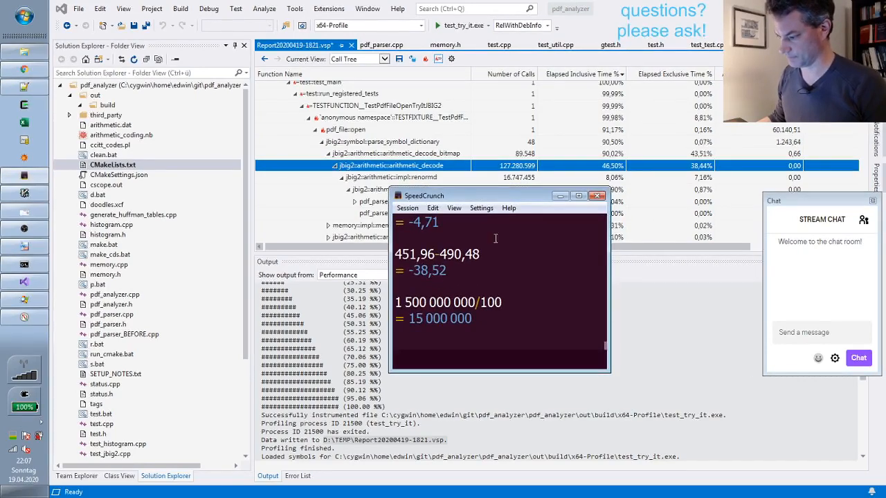
mouse_move(529, 263)
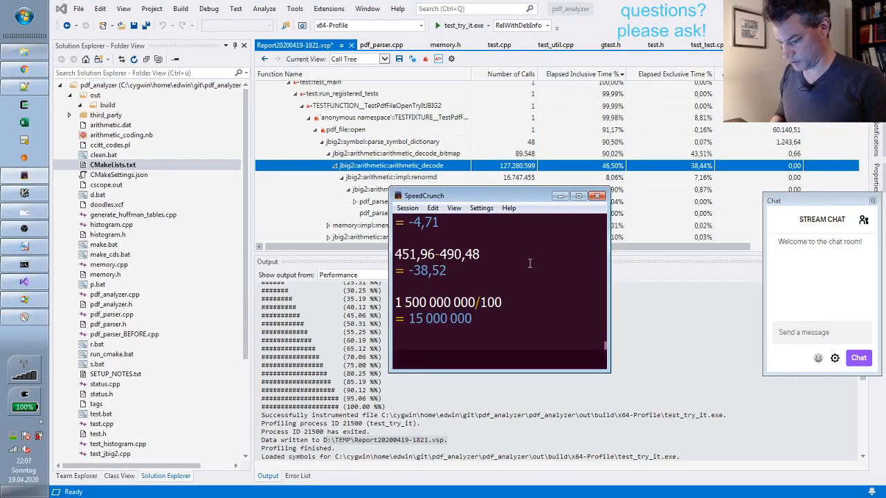
text(127 280)
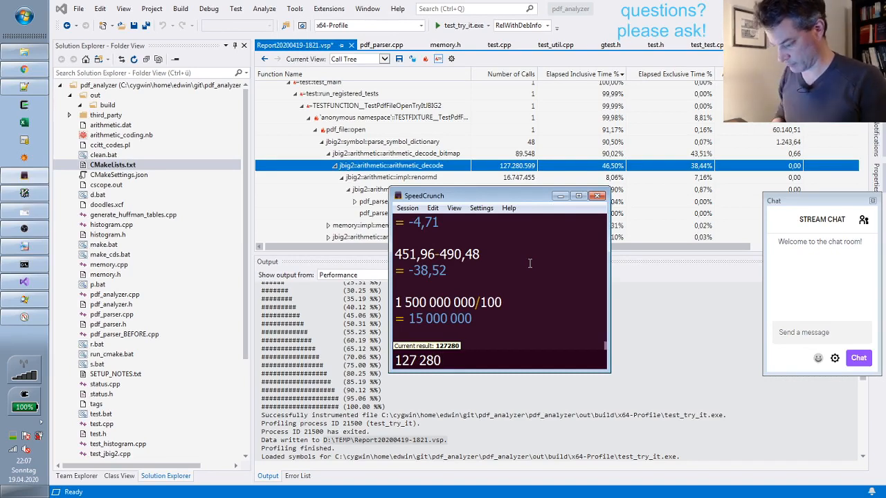
text(599)
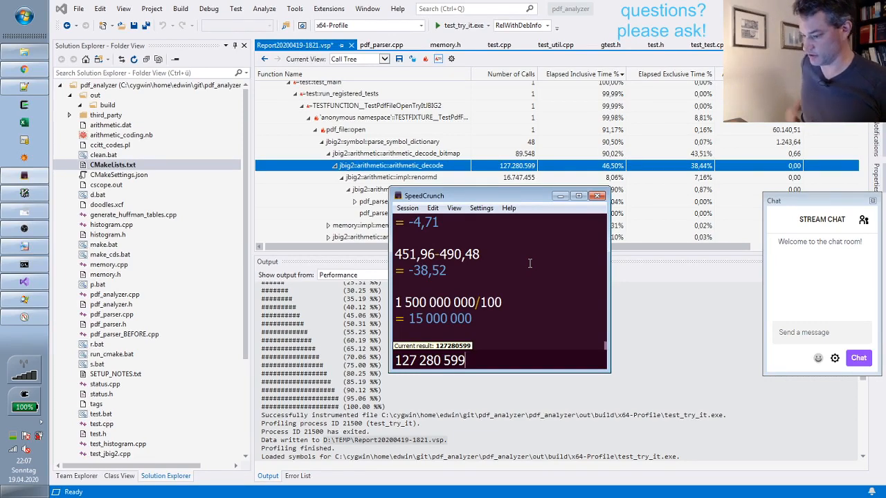
text(/50)
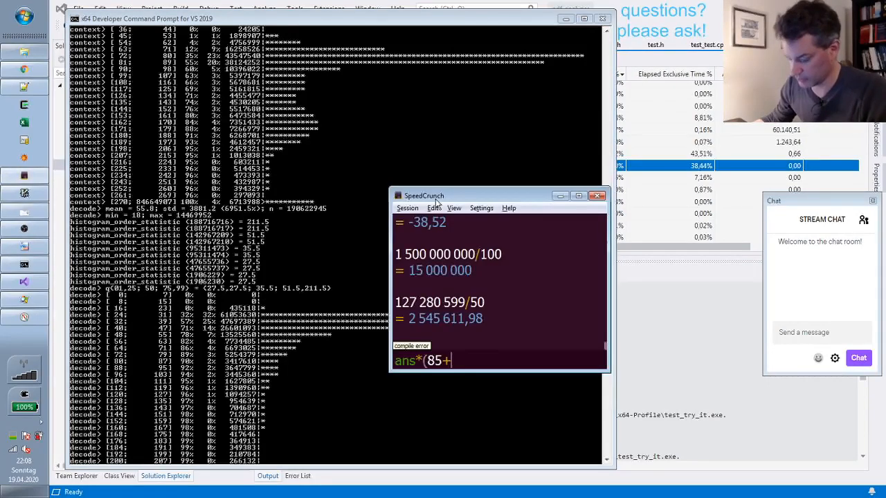
Multiply the result by the median cycle sum ans*(85+35.5+28.5) from the console histograms
click(596, 195)
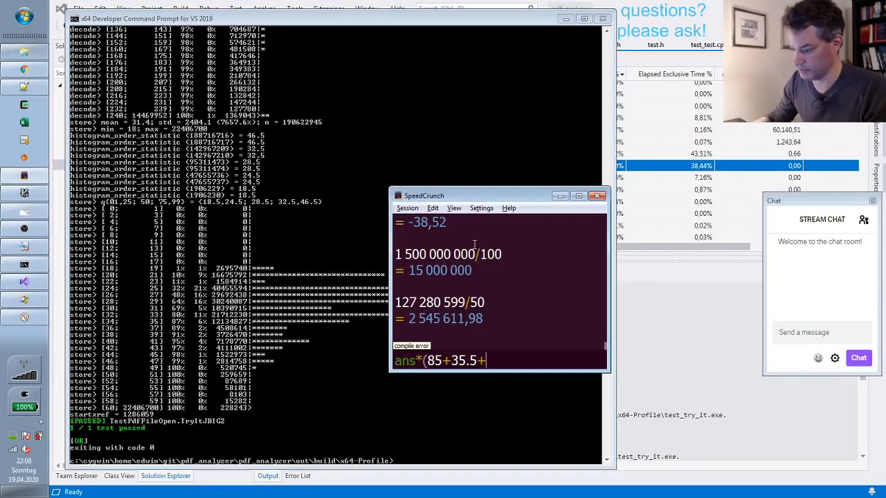
text(28.5)
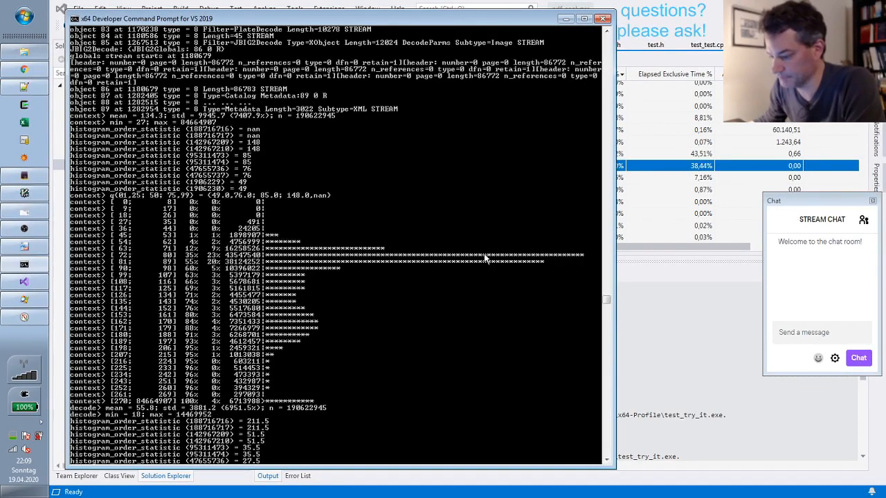
mouse_move(263, 202)
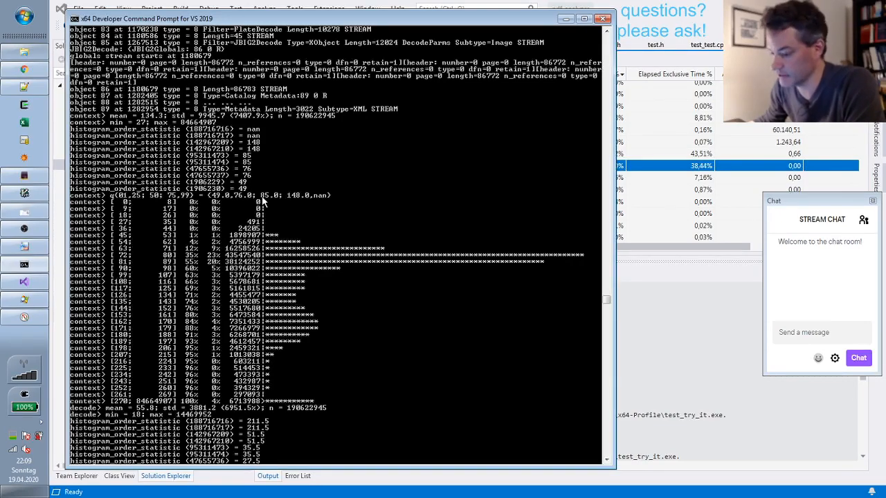
mouse_move(276, 202)
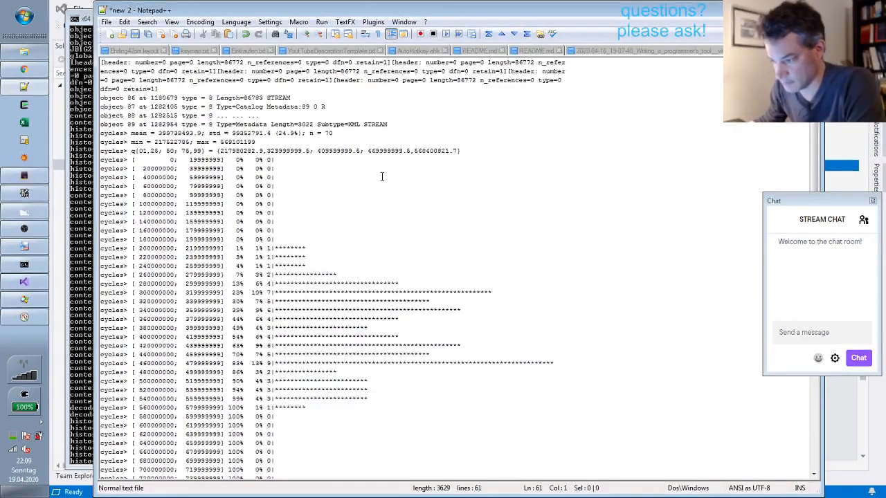
Put the console's cycles histogram printout into a new unsaved Notepad++ document
double_click(346, 151)
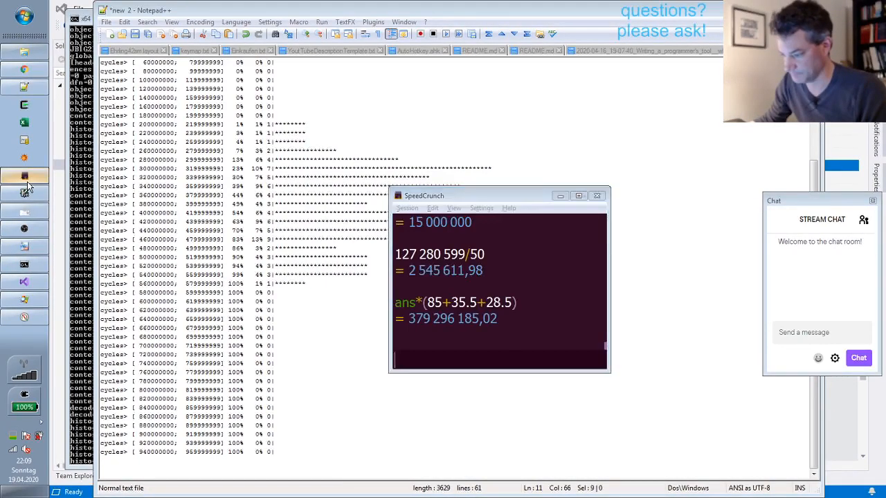
click(597, 196)
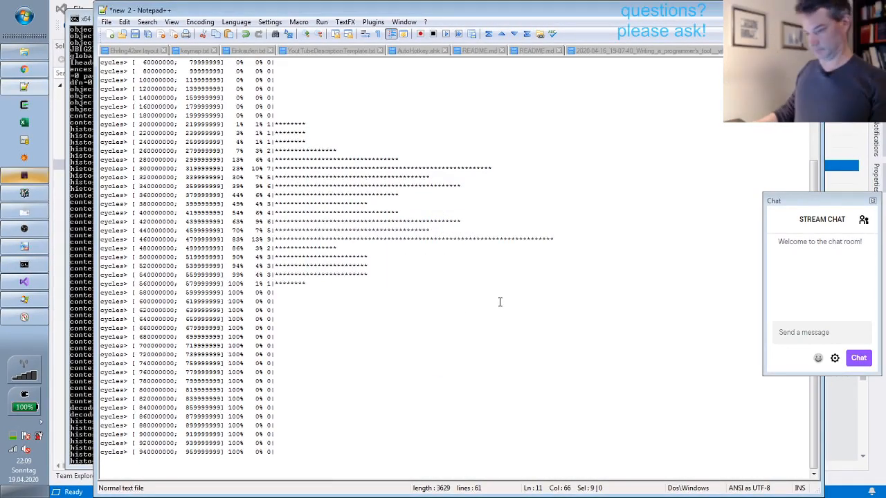
mouse_move(513, 314)
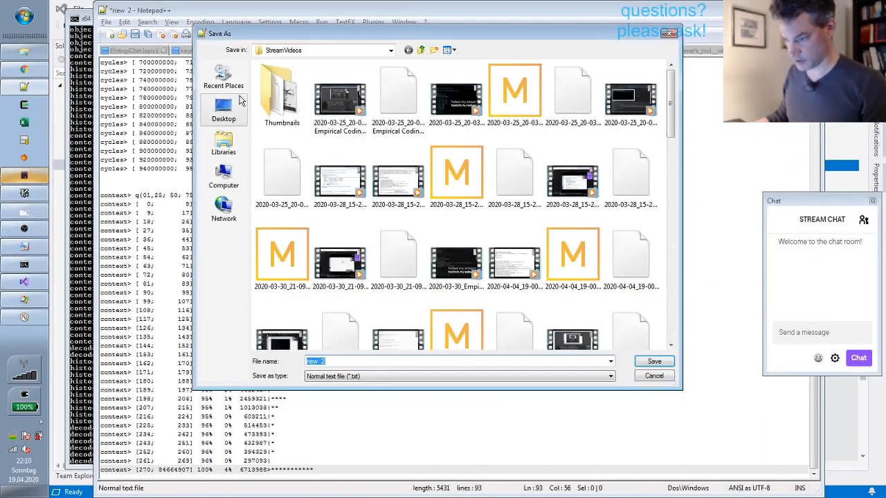
Save the notes as profiling.txt under C:\cygwin home\git\pdf_analyzer\pdf_analyzer
click(224, 177)
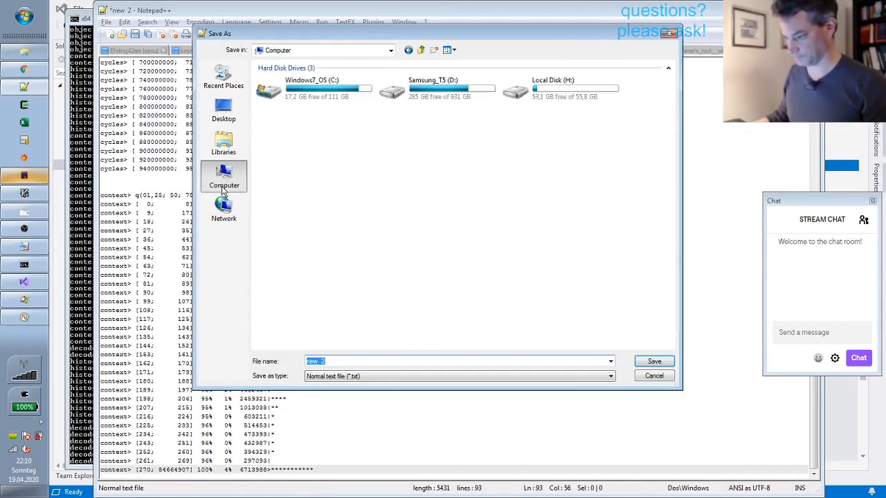
double_click(305, 90)
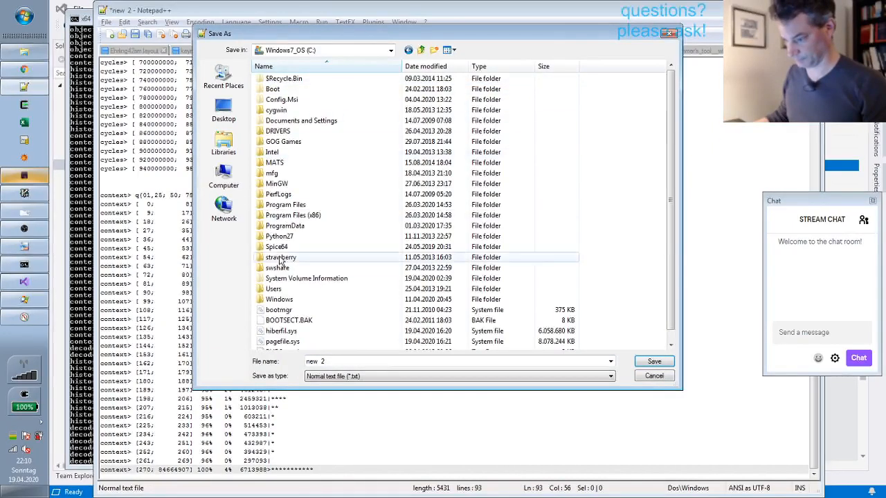
double_click(274, 111)
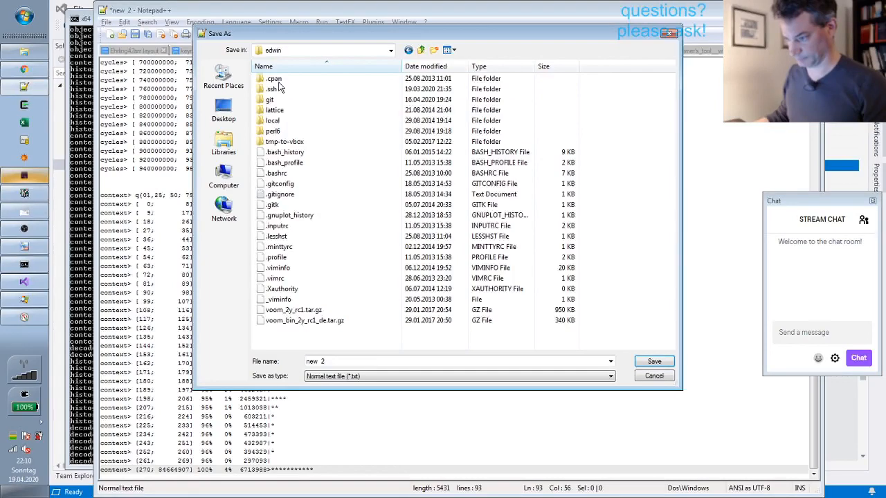
double_click(270, 100)
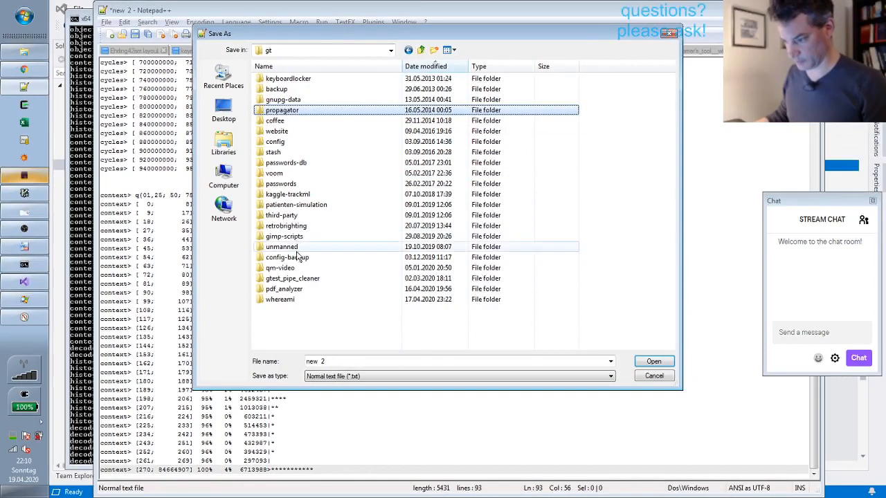
double_click(292, 289)
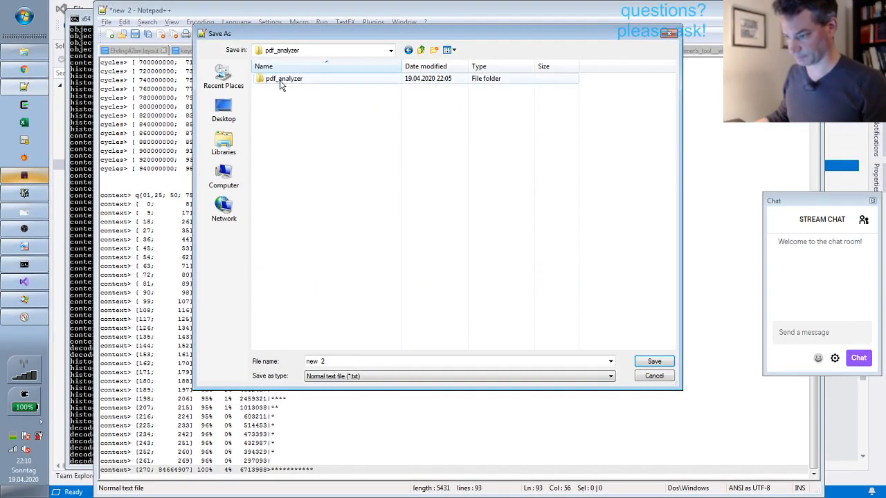
double_click(285, 78)
text(profiling.)
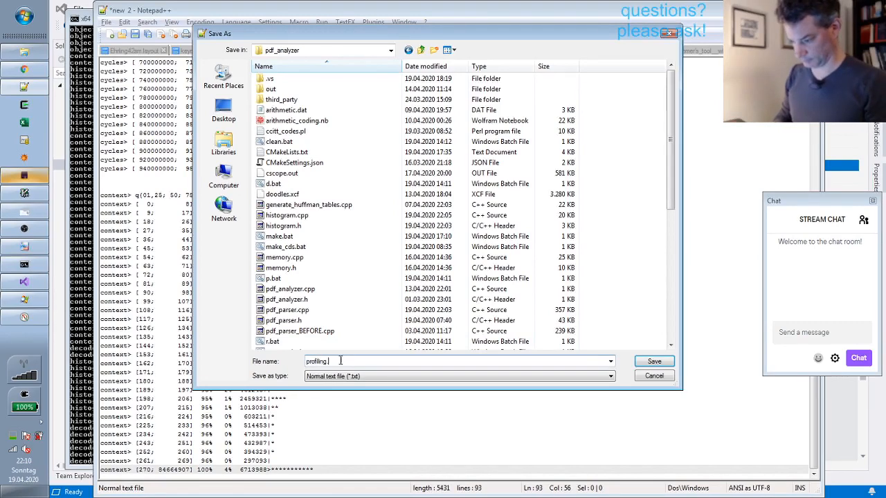
click(653, 362)
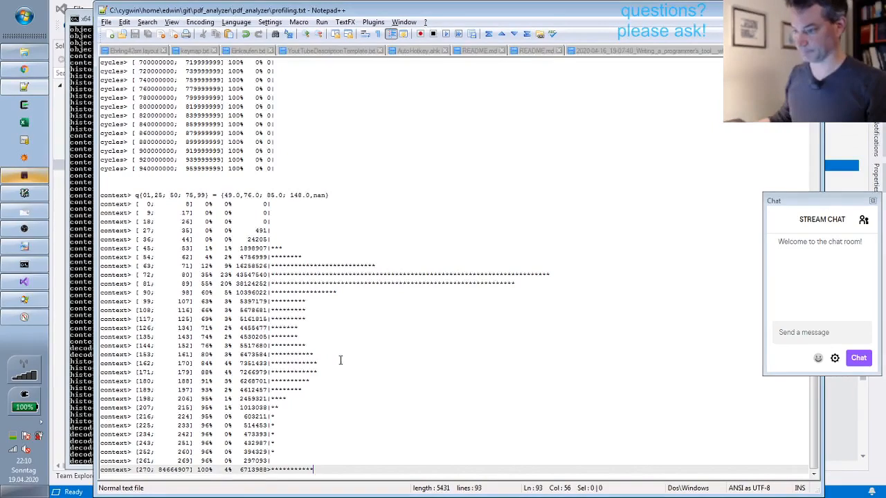
mouse_move(412, 200)
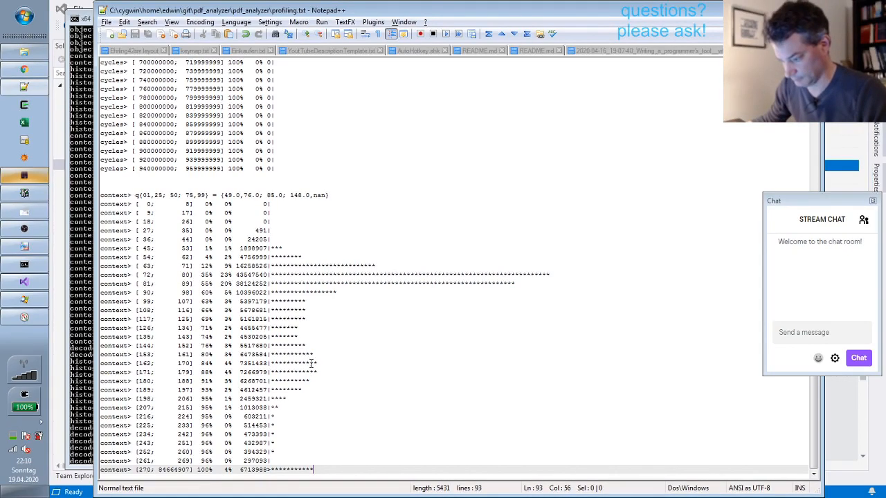
drag(311, 363, 319, 387)
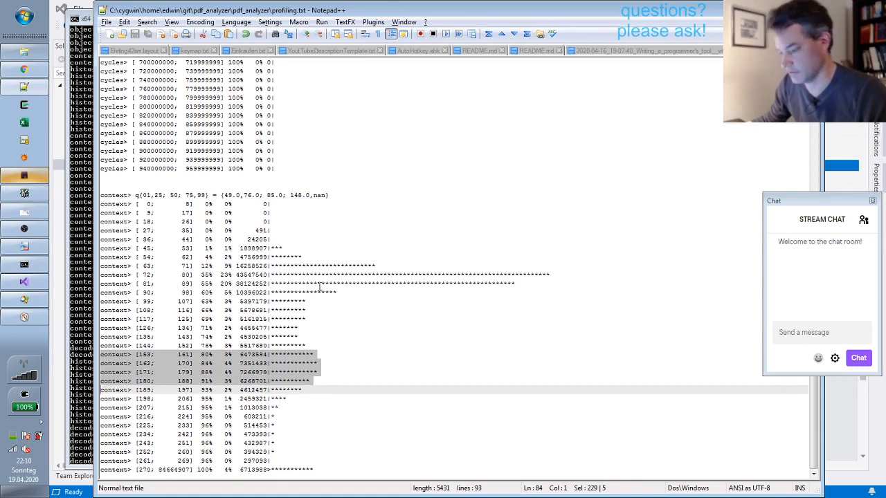
click(310, 373)
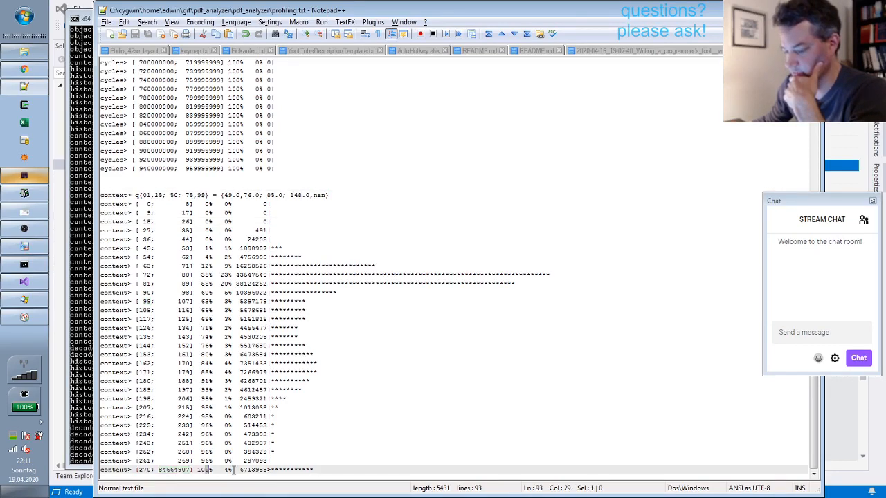
double_click(182, 470)
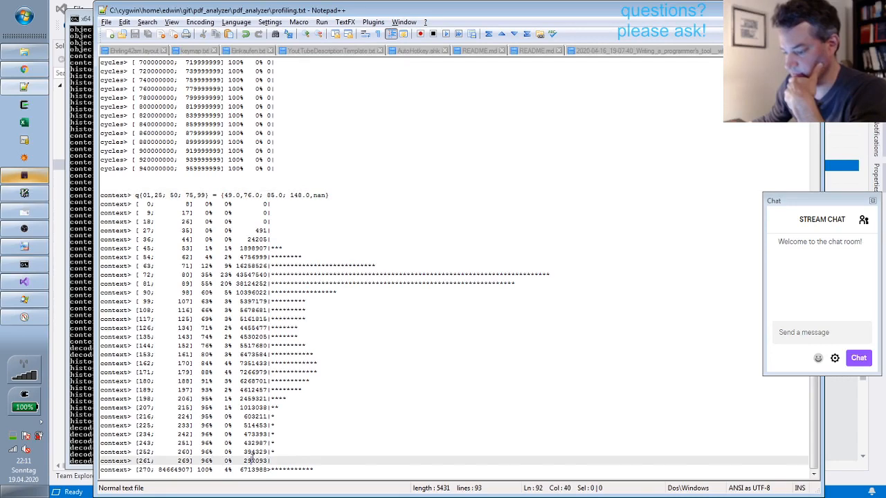
mouse_move(365, 356)
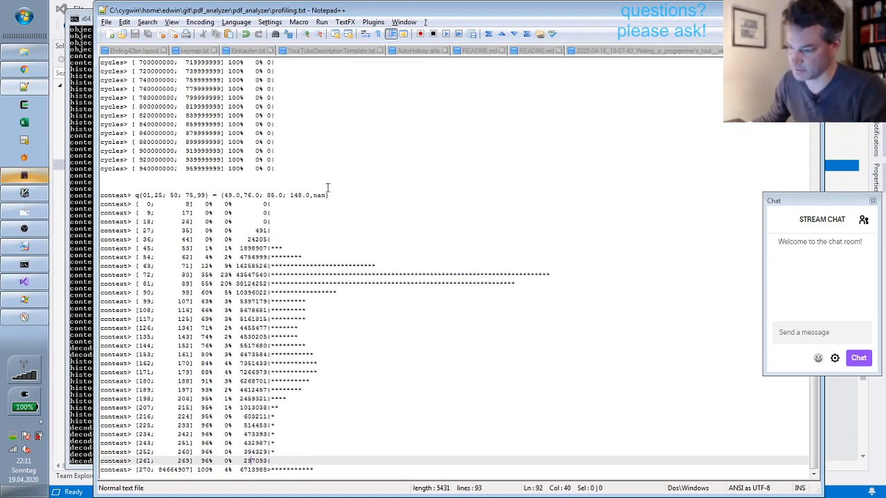
double_click(311, 194)
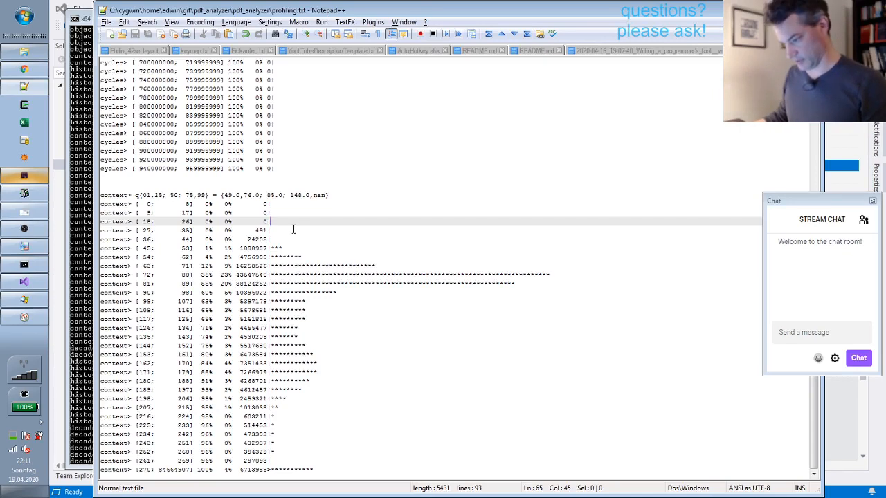
mouse_move(293, 270)
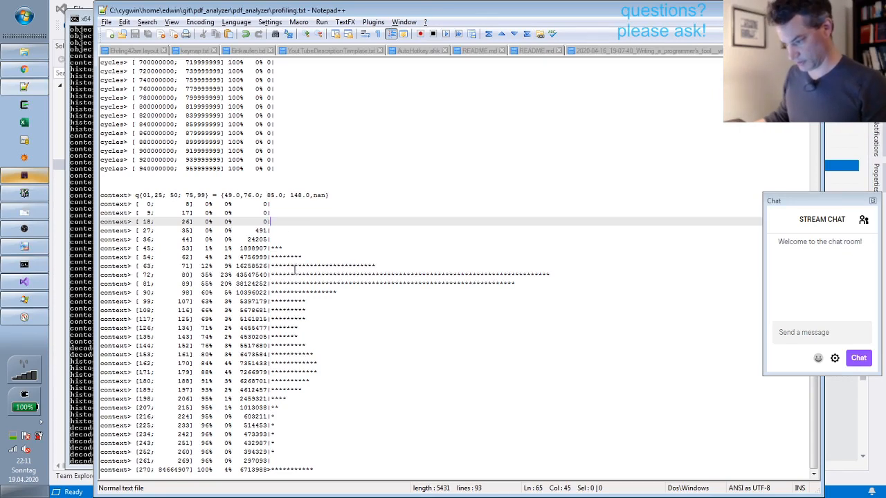